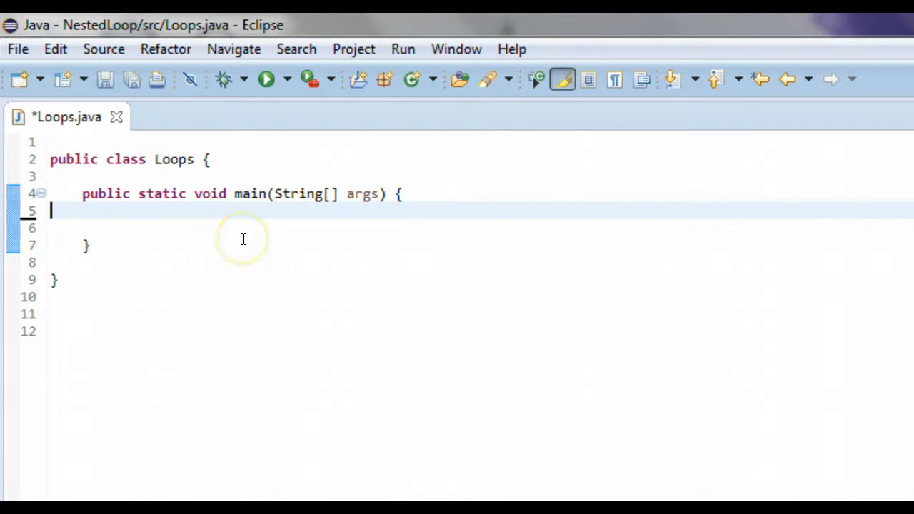
Write the header for (int i = 1; i <= 5; i++){ on a new line in main
key("enter")
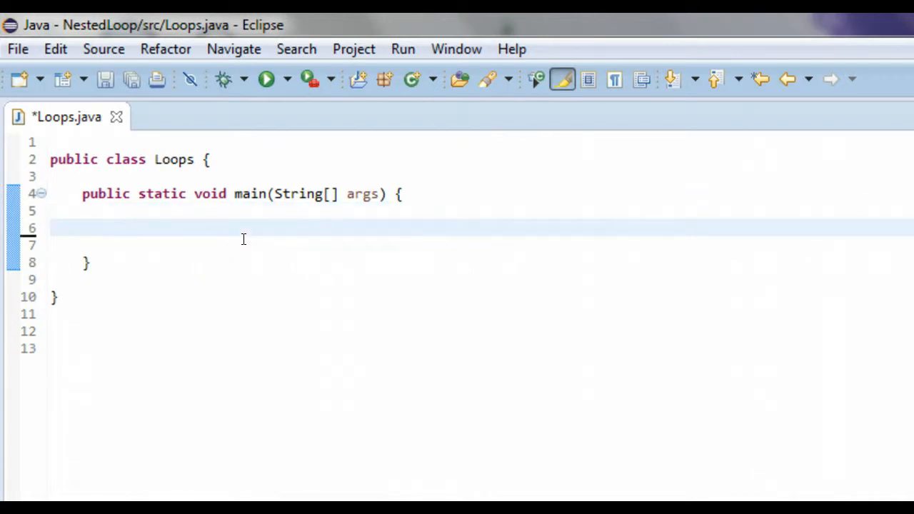
type("for")
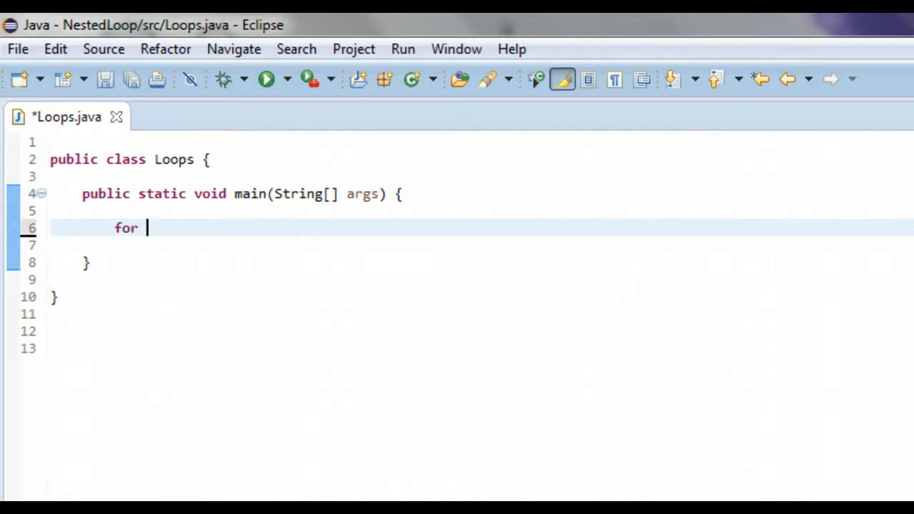
type("(")
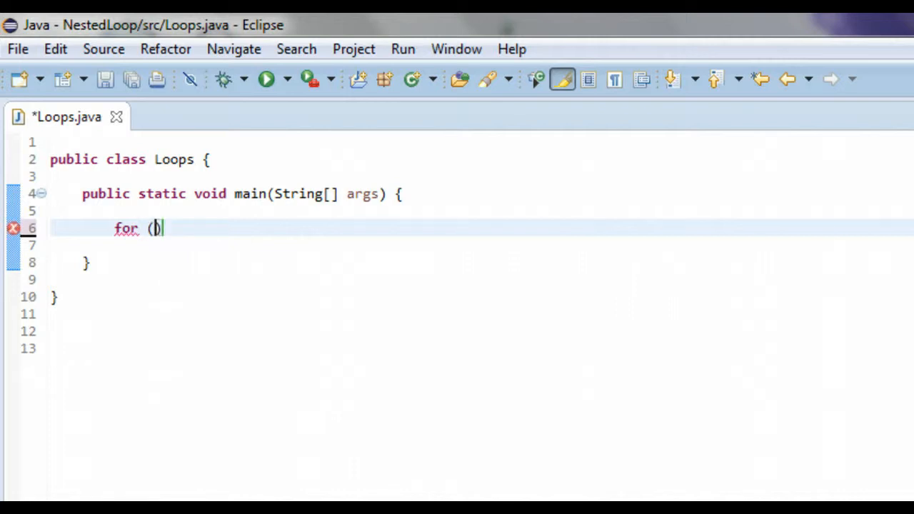
type(";;")
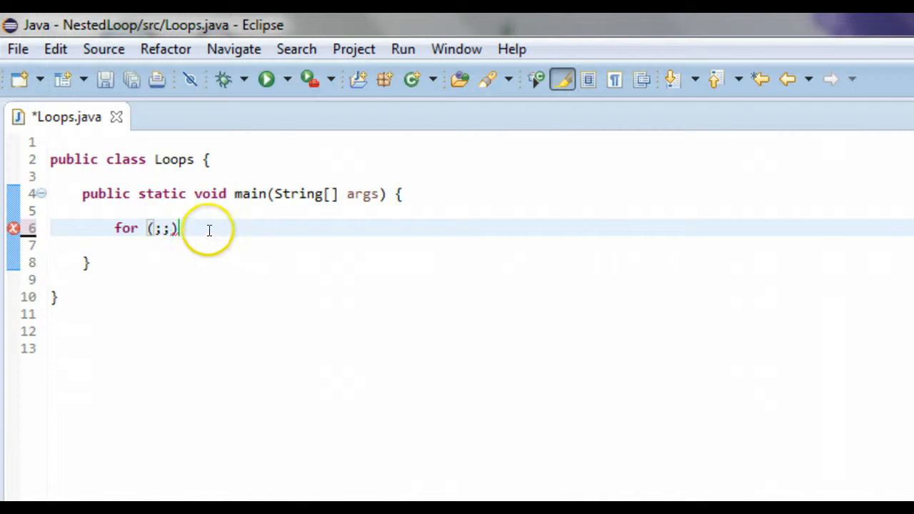
type("{")
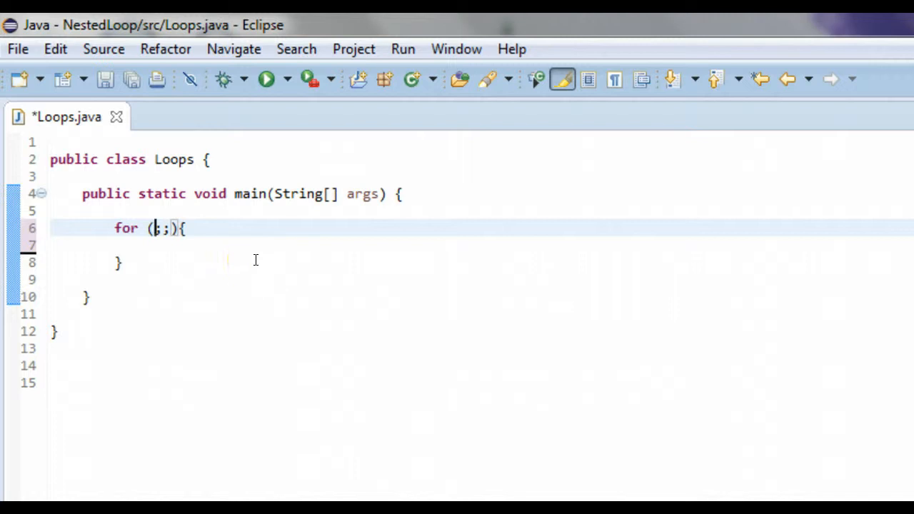
type(";")
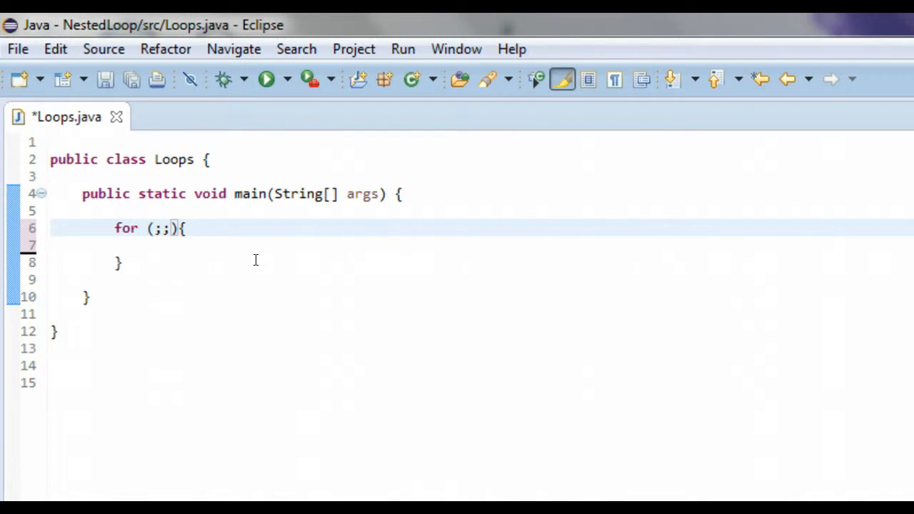
type("int")
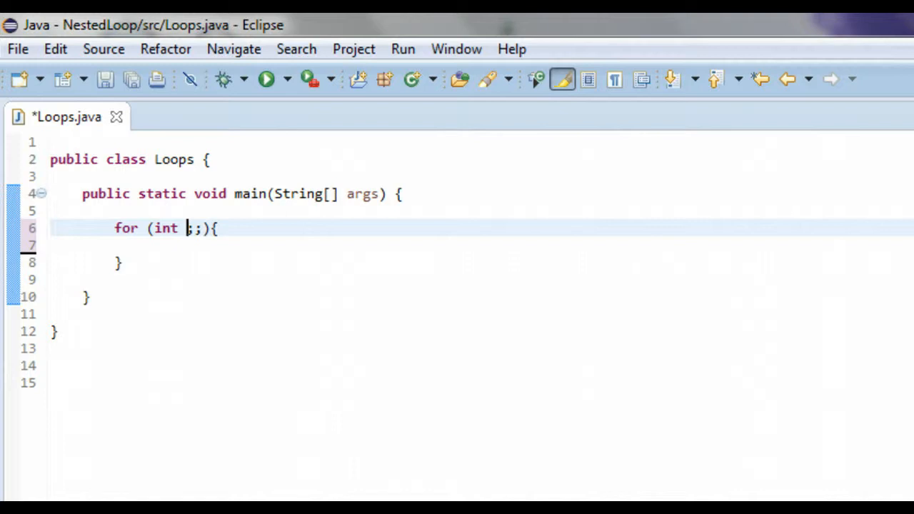
type("i")
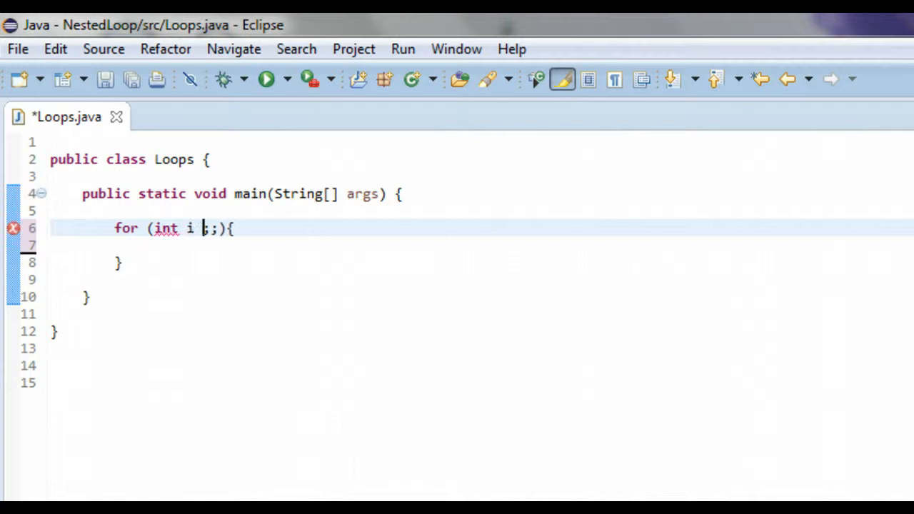
type("= 1")
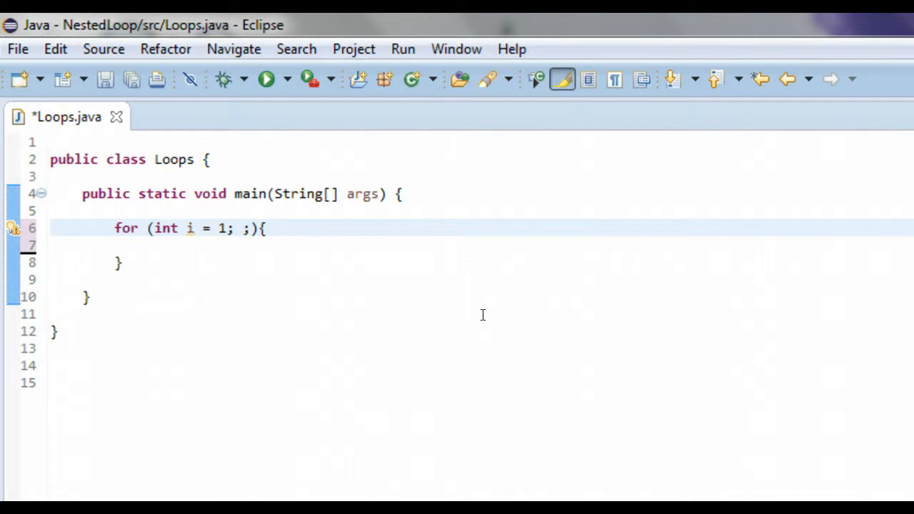
type("i")
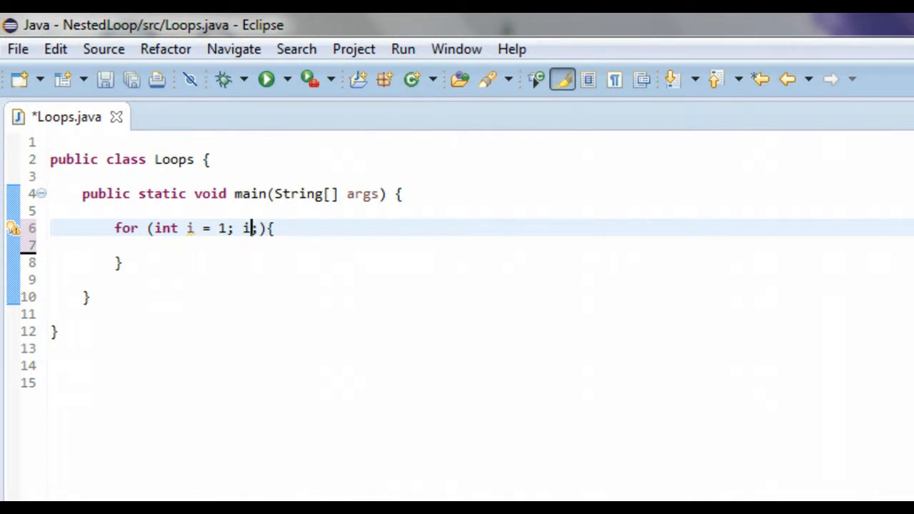
type("<")
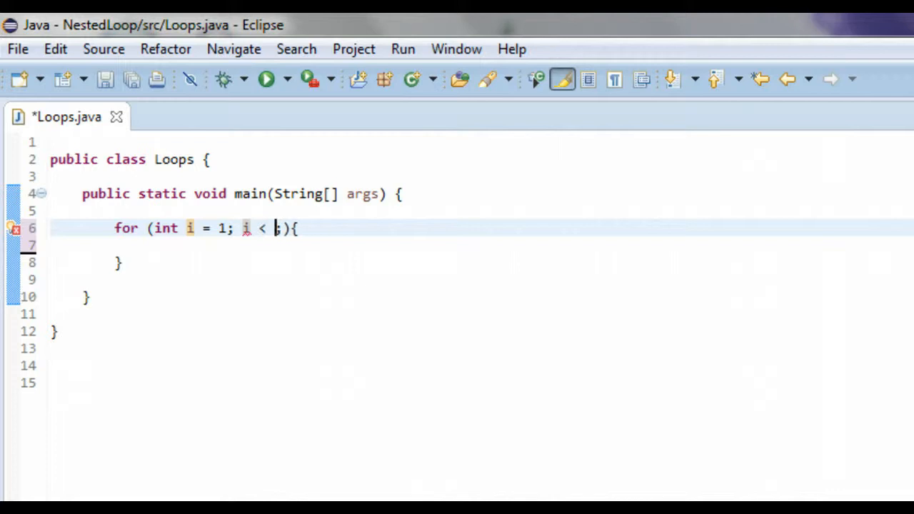
type("5")
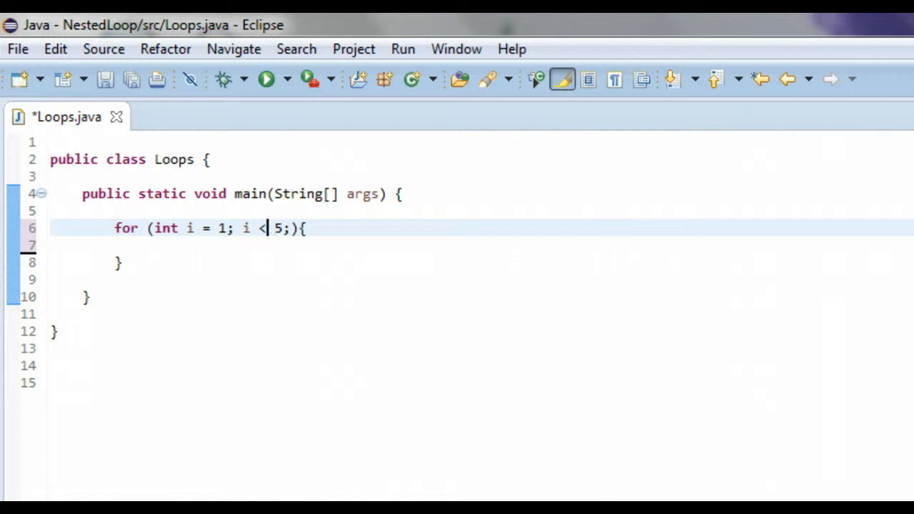
type("+")
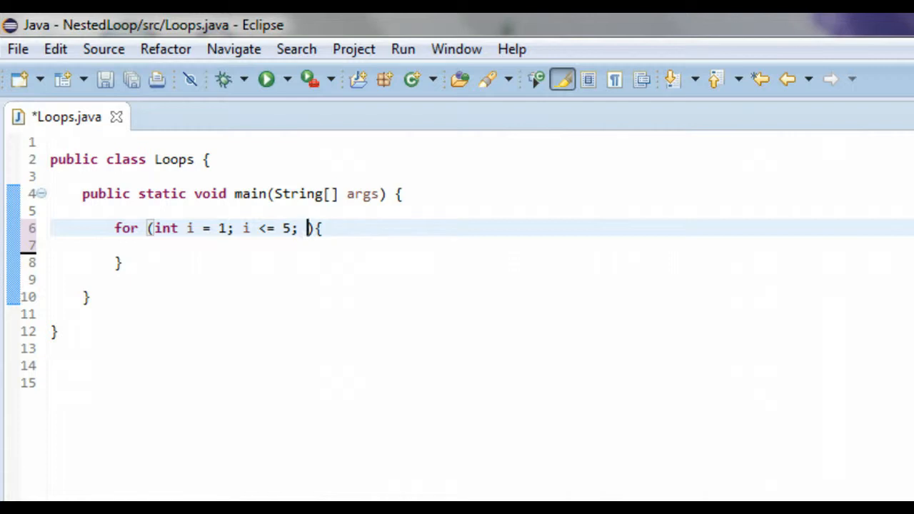
type("i")
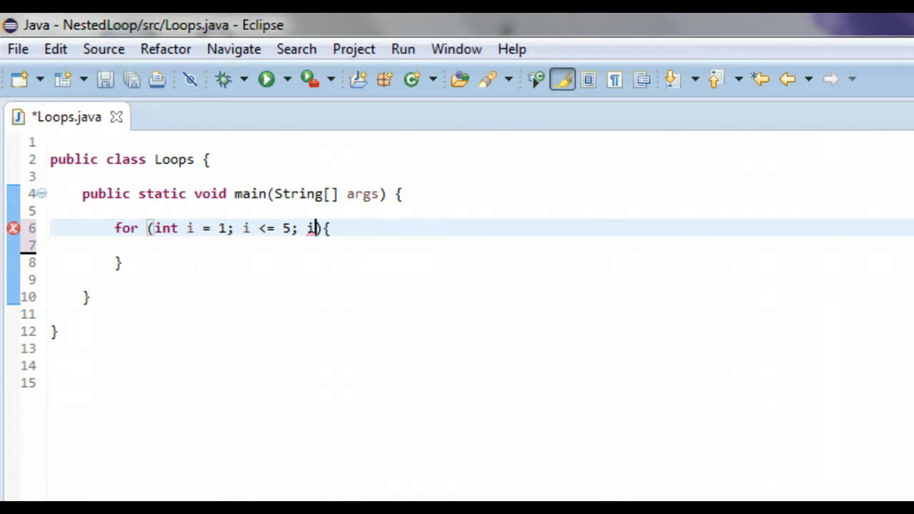
type("++")
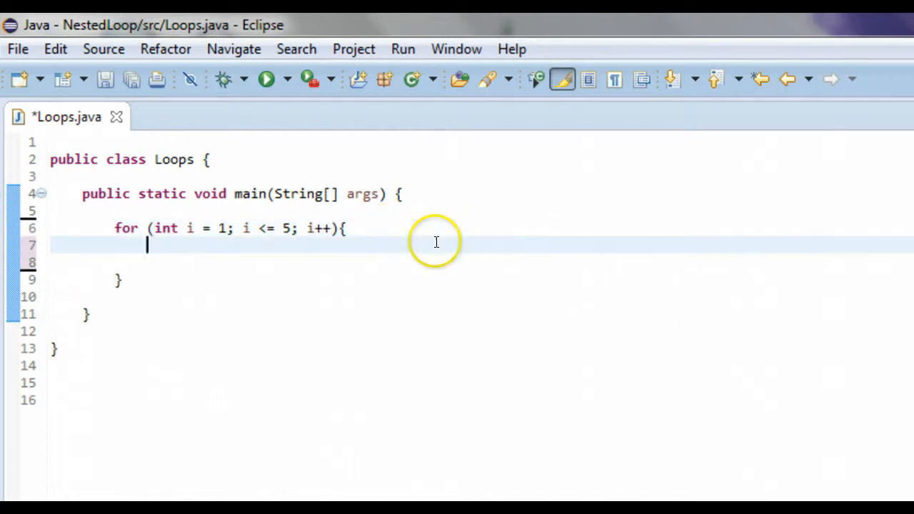
Write for (int j = 1; j <= 5; j++){ inside the i loop body
type("for")
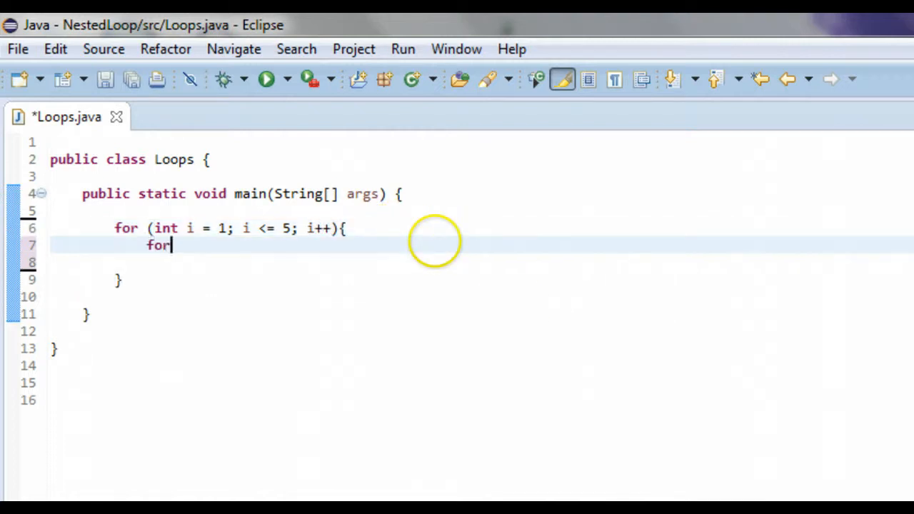
type("()")
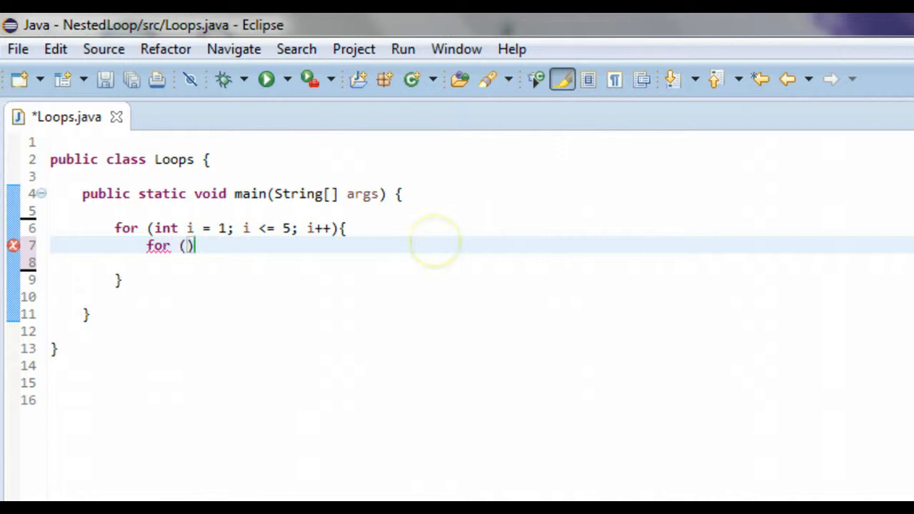
type("int")
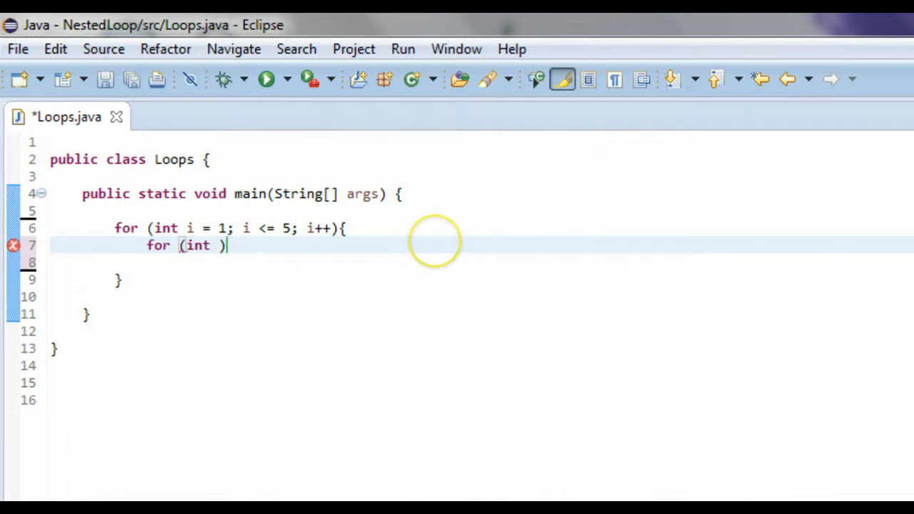
type("j =")
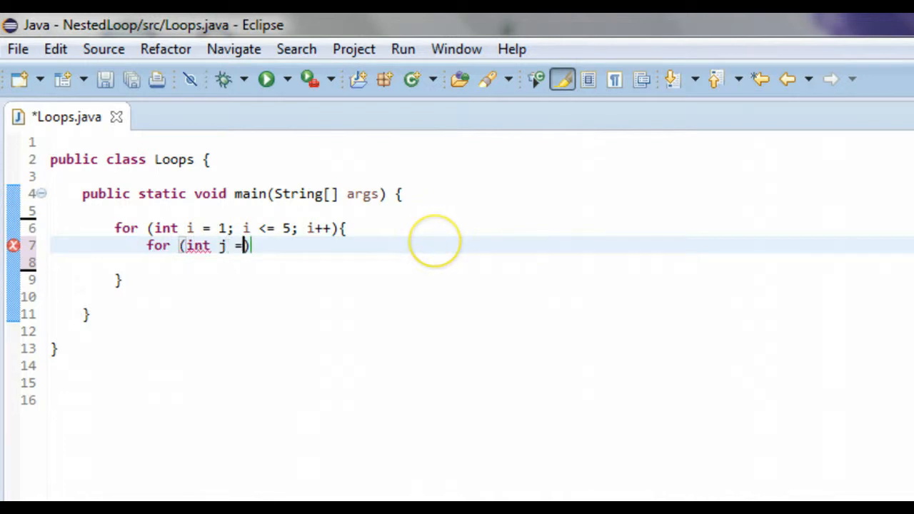
type("1;")
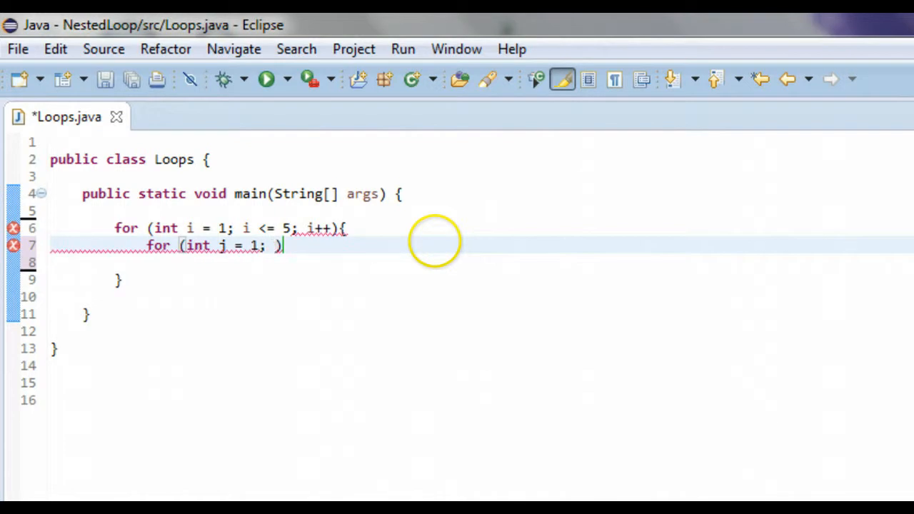
type("j")
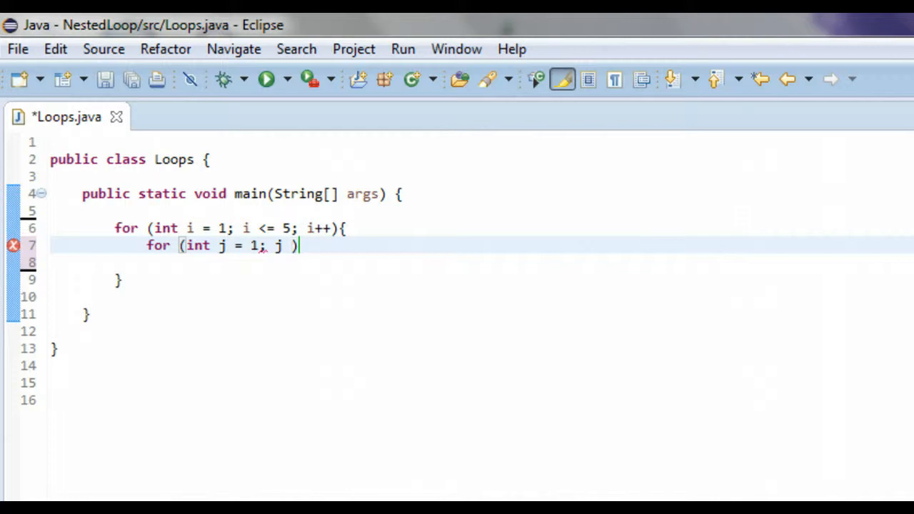
type("<=")
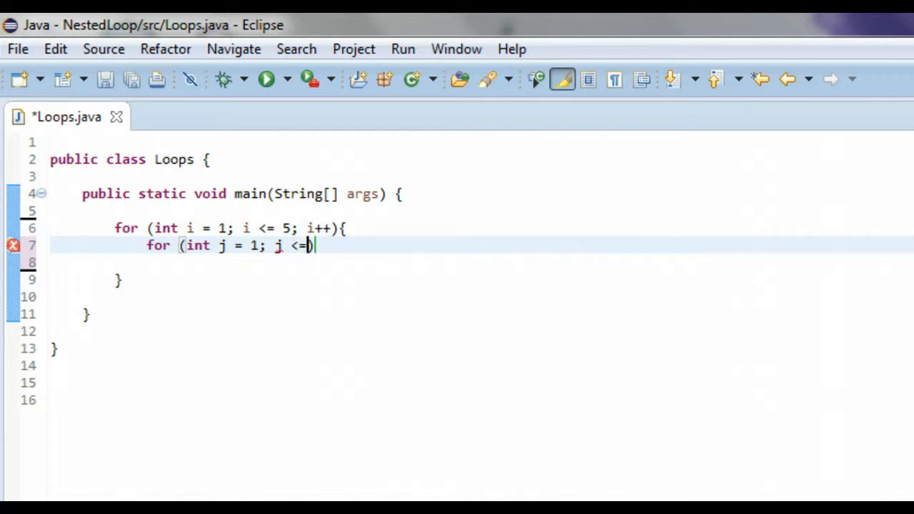
type("5; j")
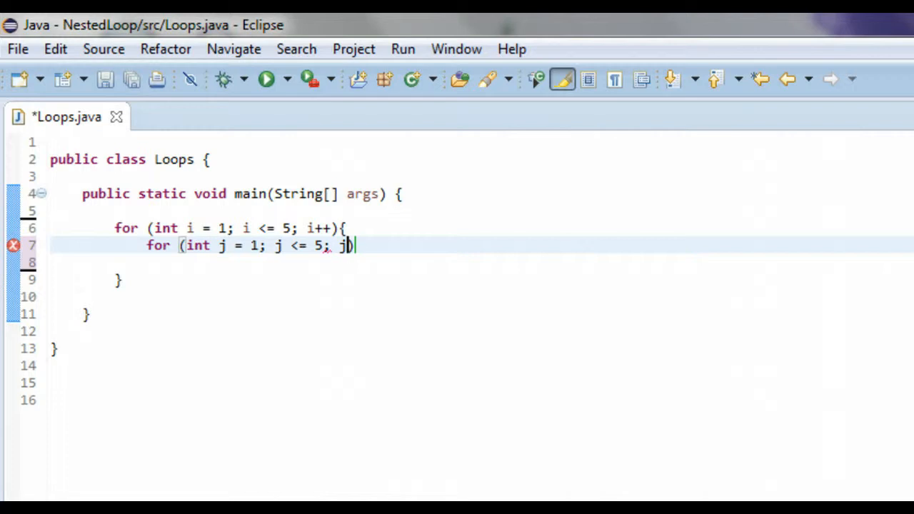
type("++)")
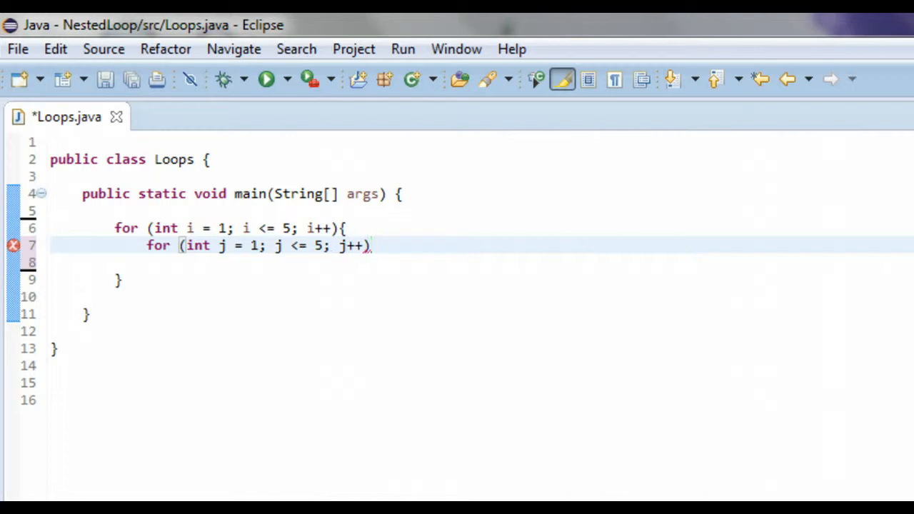
type("{")
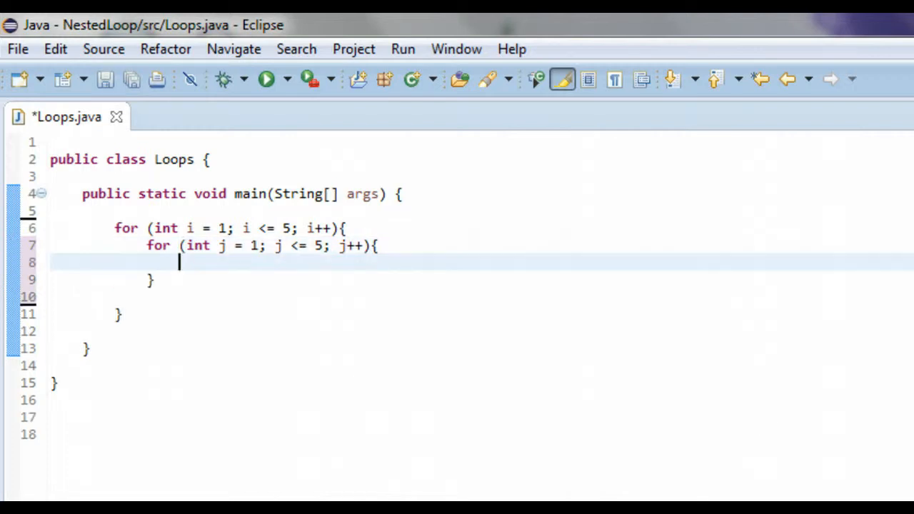
Write for (int k = 1; k <= 5; k++){ inside the j loop body
type("for")
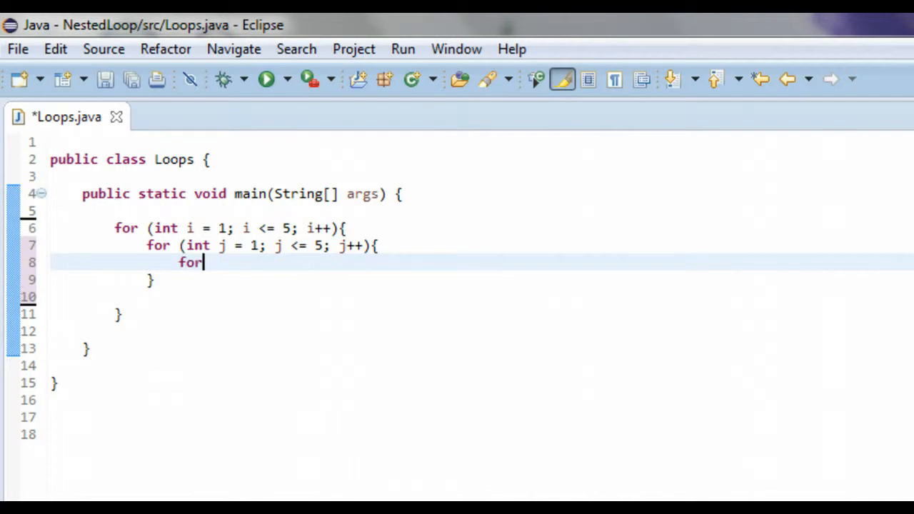
type("()")
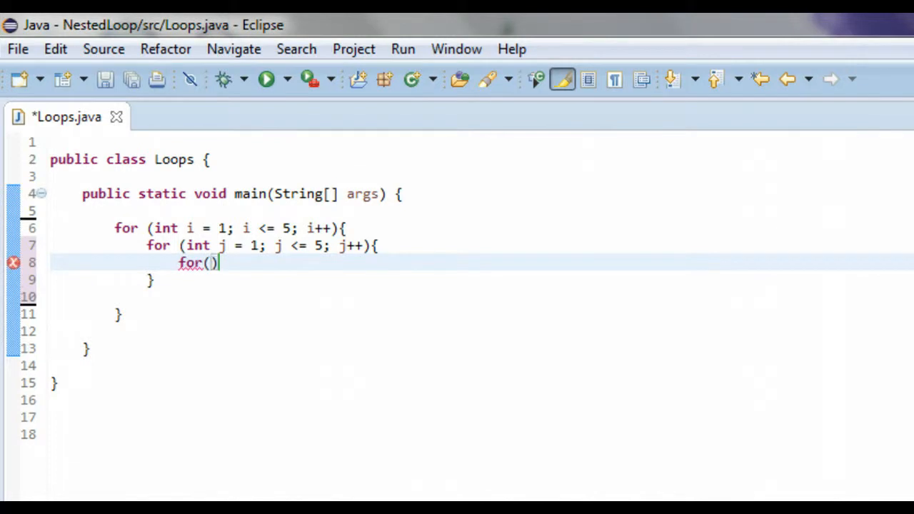
key("BackSpace")
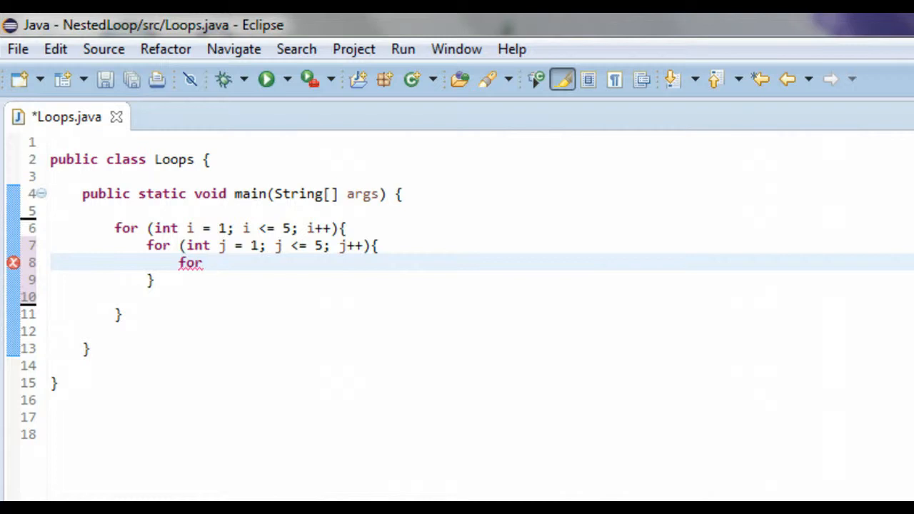
type("()")
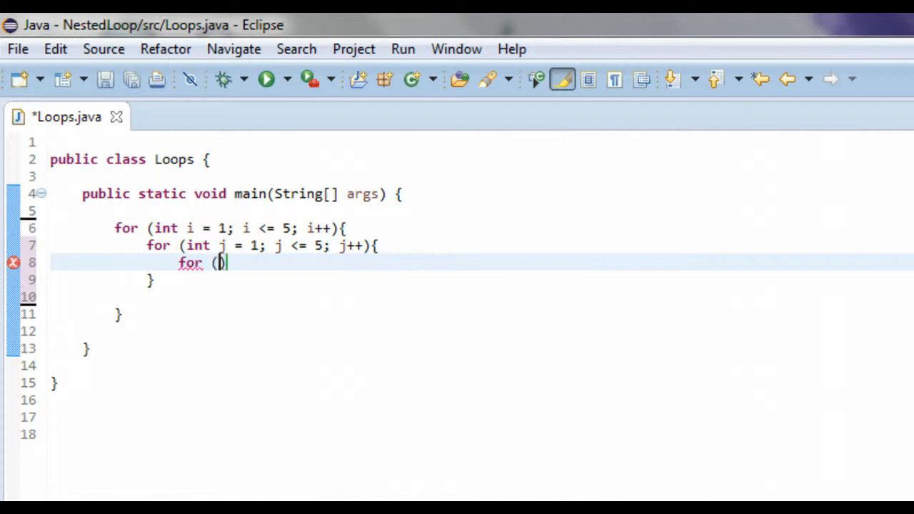
type("int k")
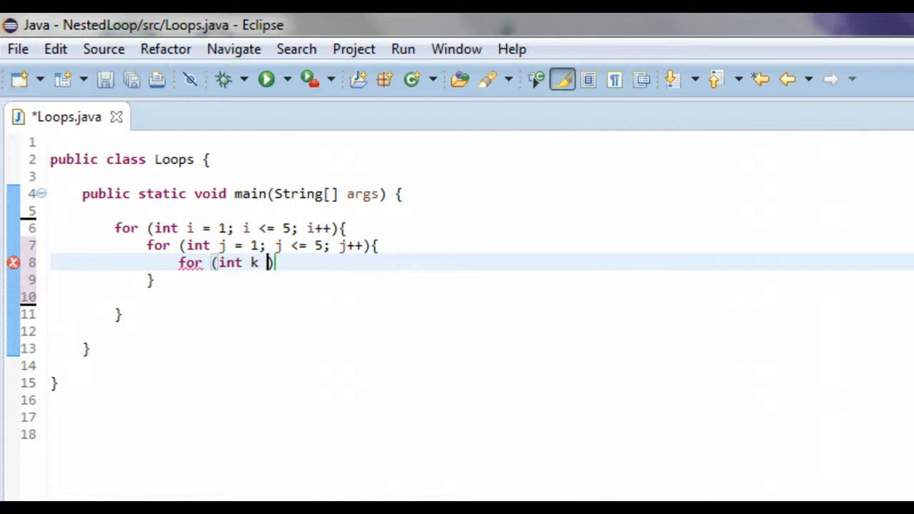
type("=1)")
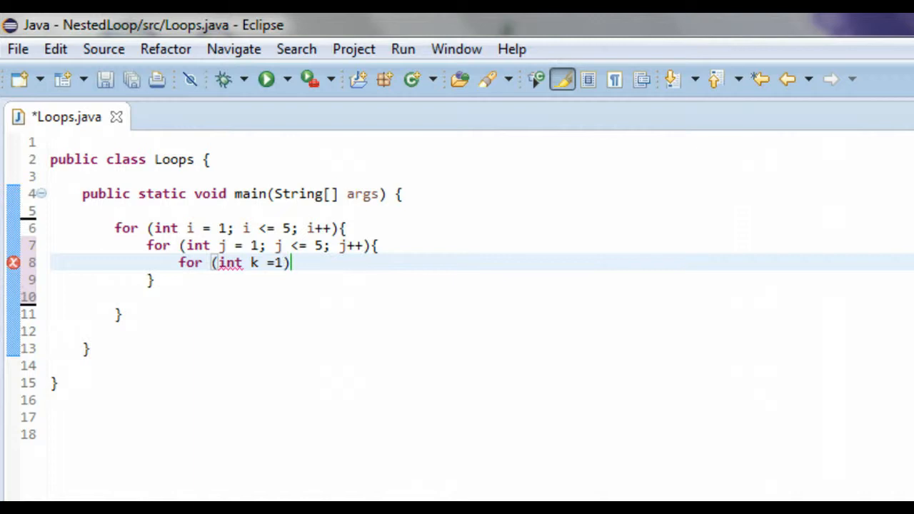
type(";")
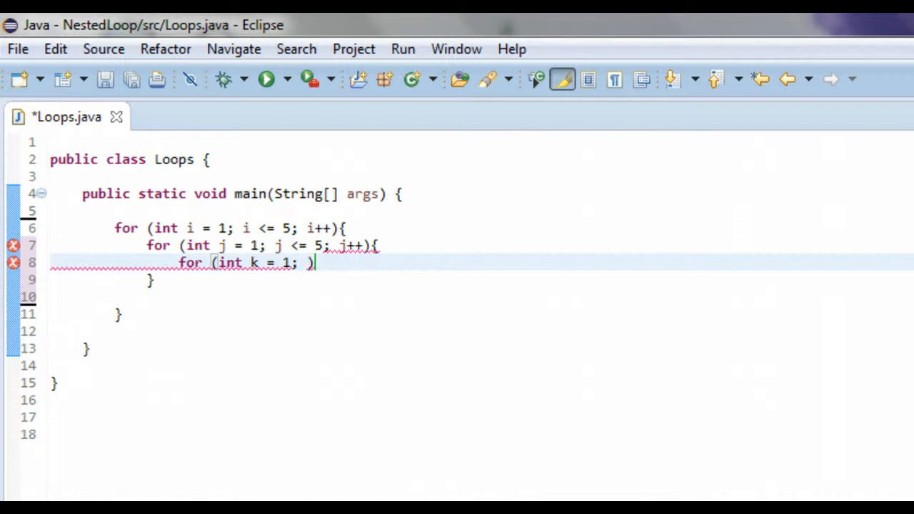
type("k")
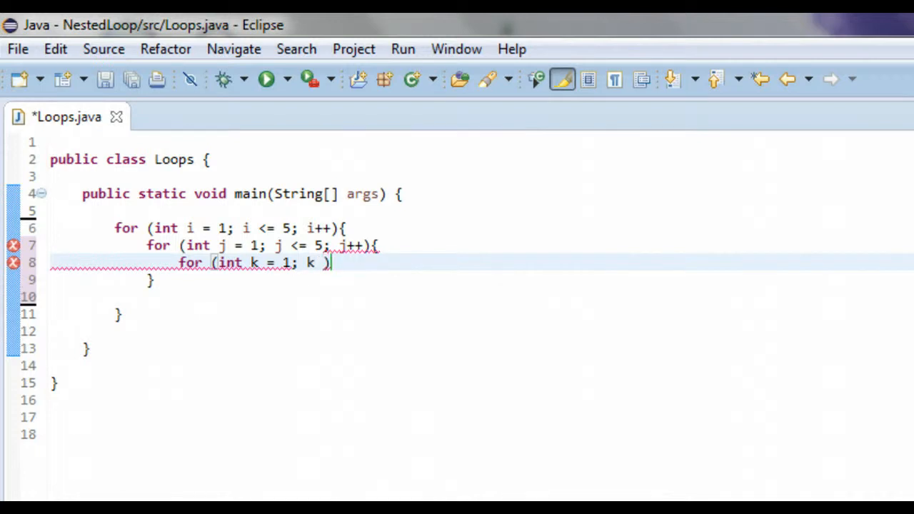
type("<=")
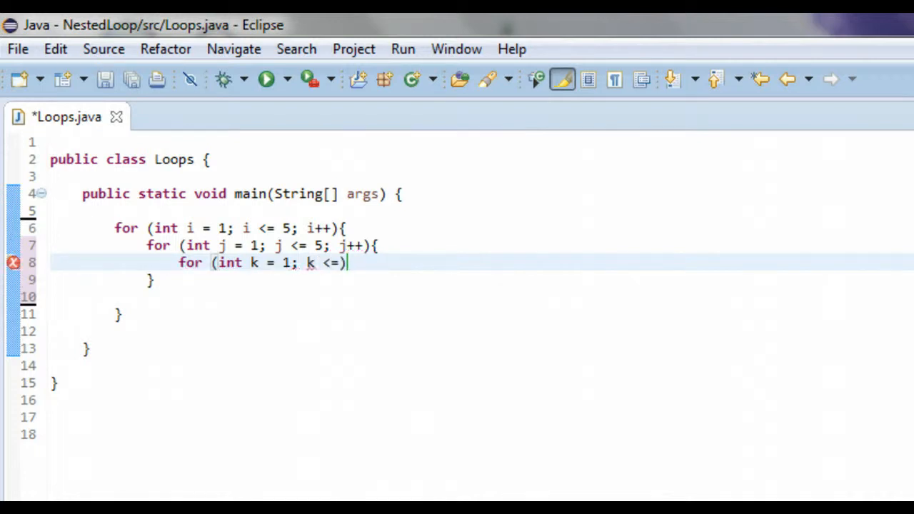
type("5;")
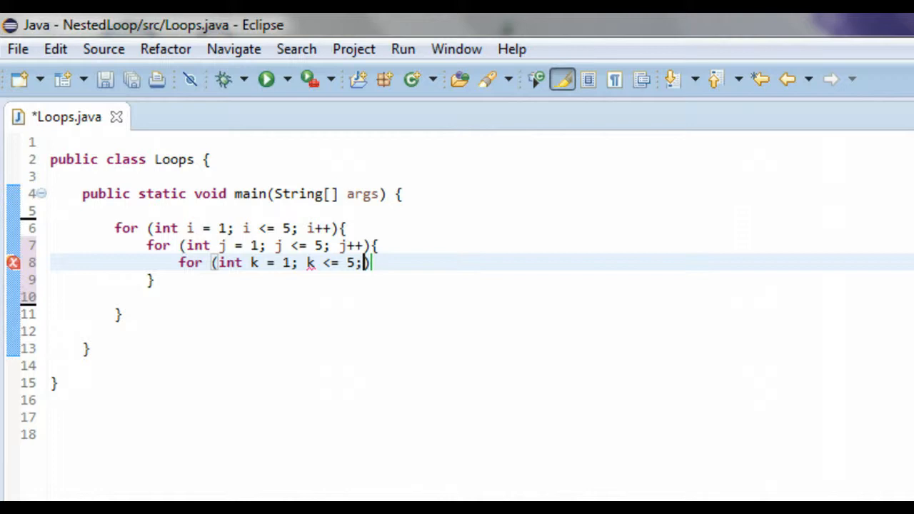
type("k)")
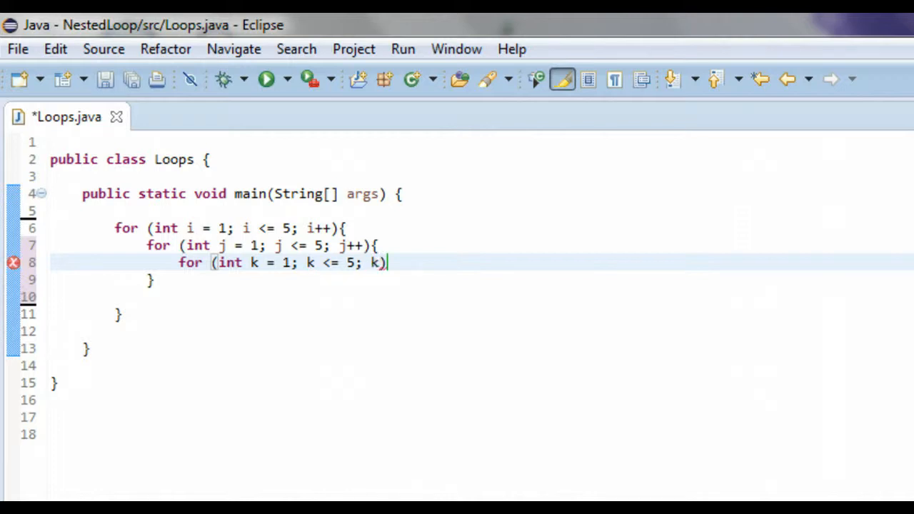
type("++")
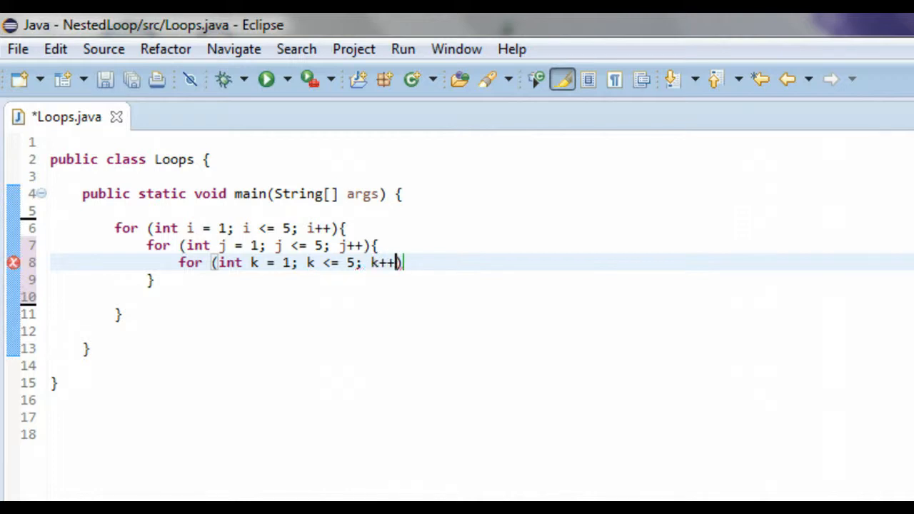
type("{")
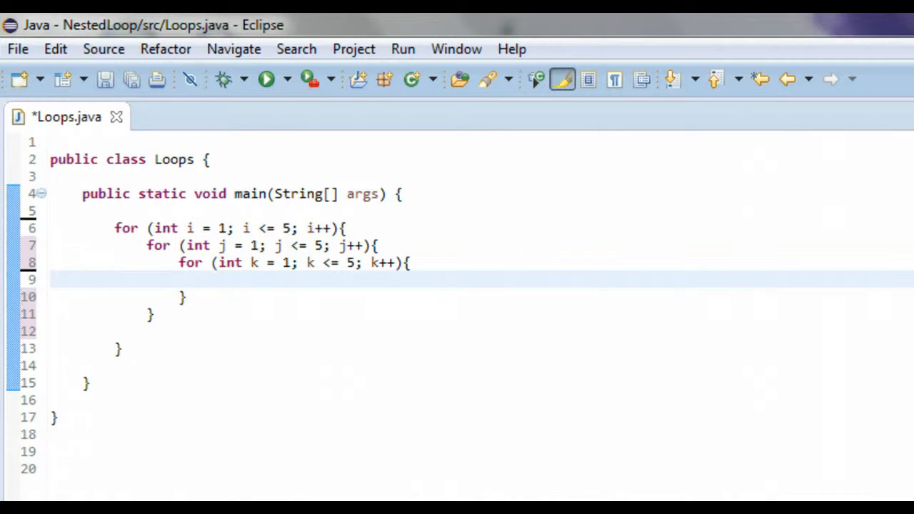
Add System.out.println(i + " " + j + " " + k); inside the k loop
type("Syste")
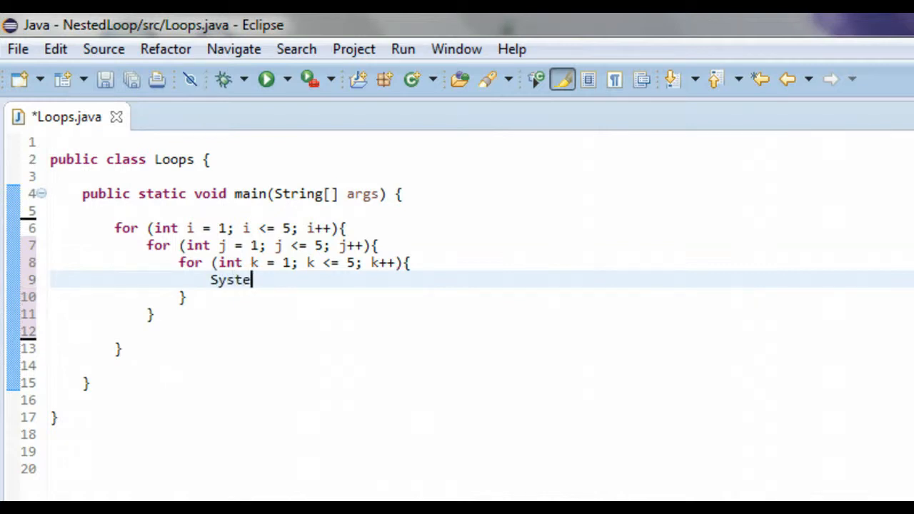
type("m.out")
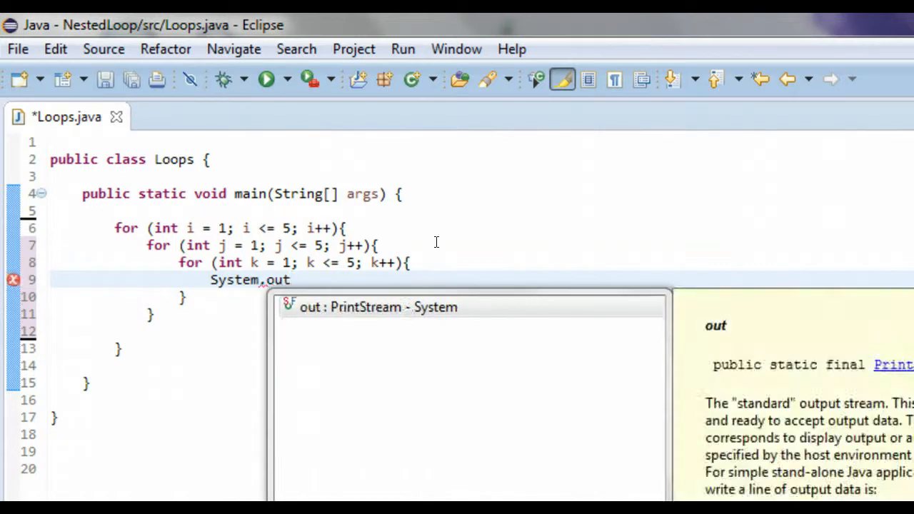
type(".println")
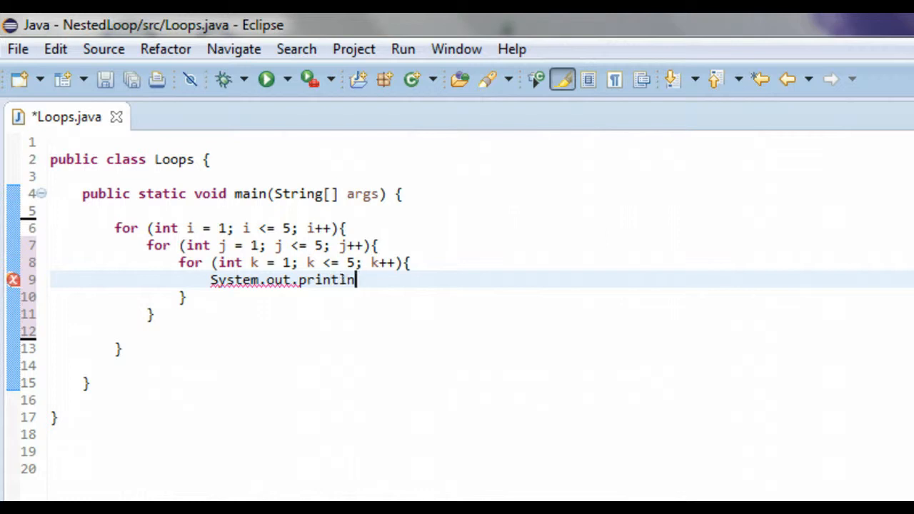
type("()")
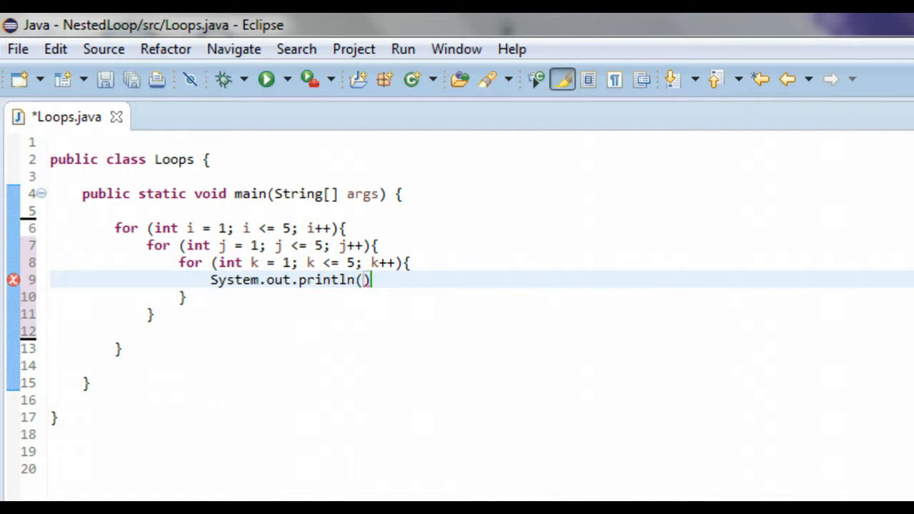
type("i")
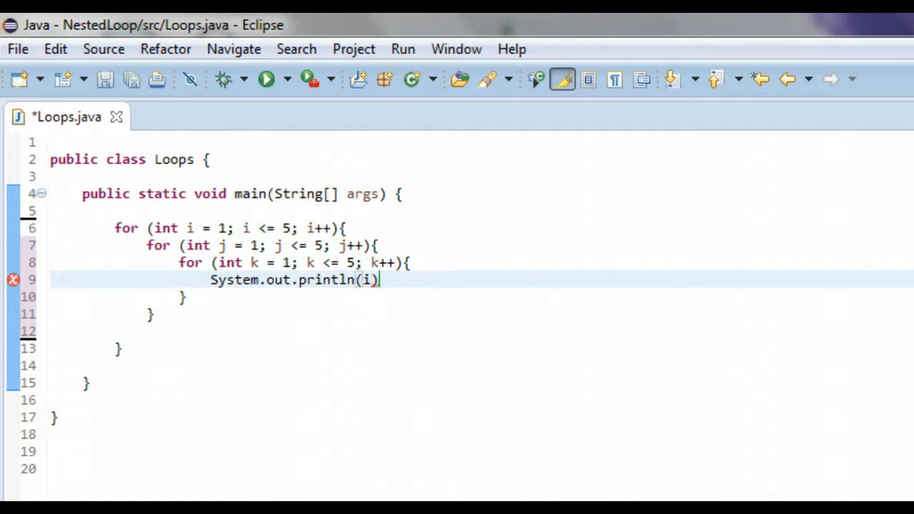
type("+")
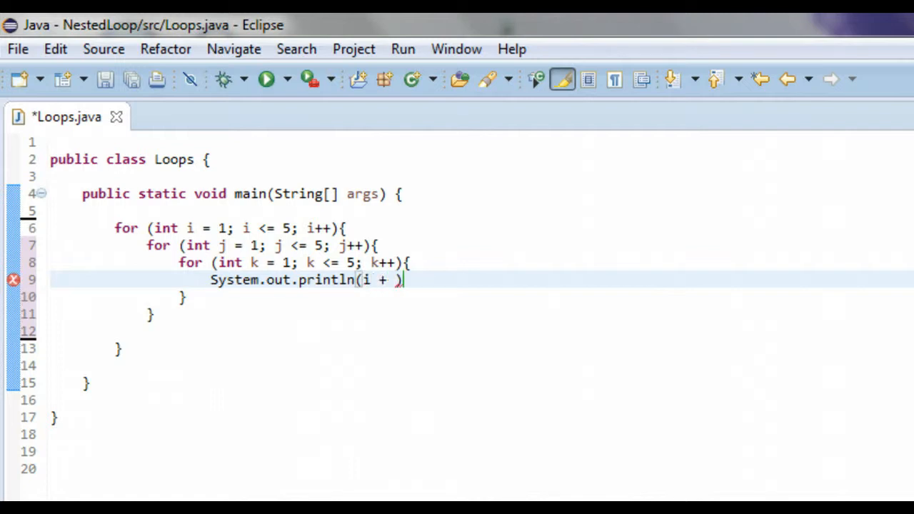
type("\" \" +")
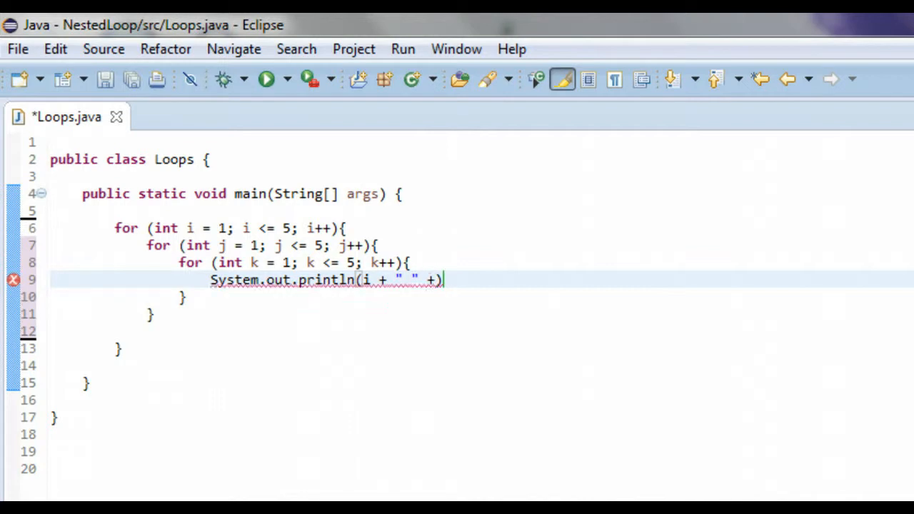
type("j \"")
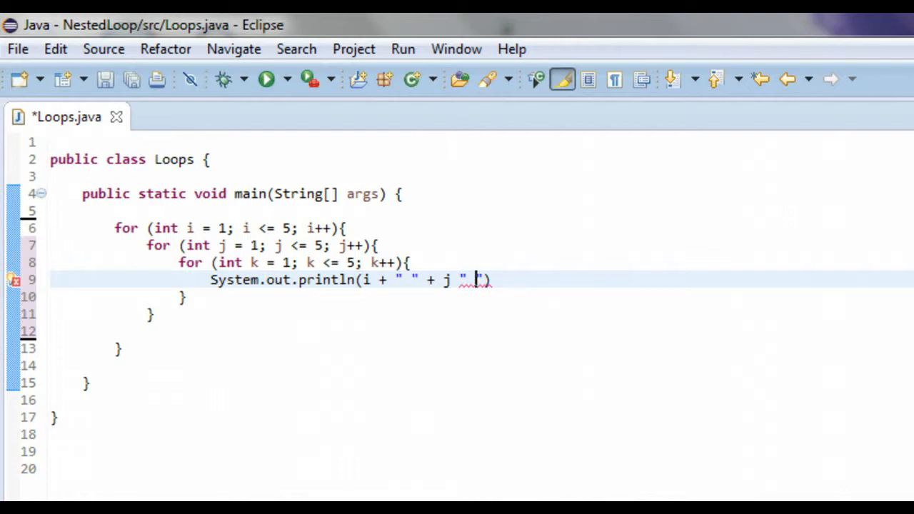
type("+")
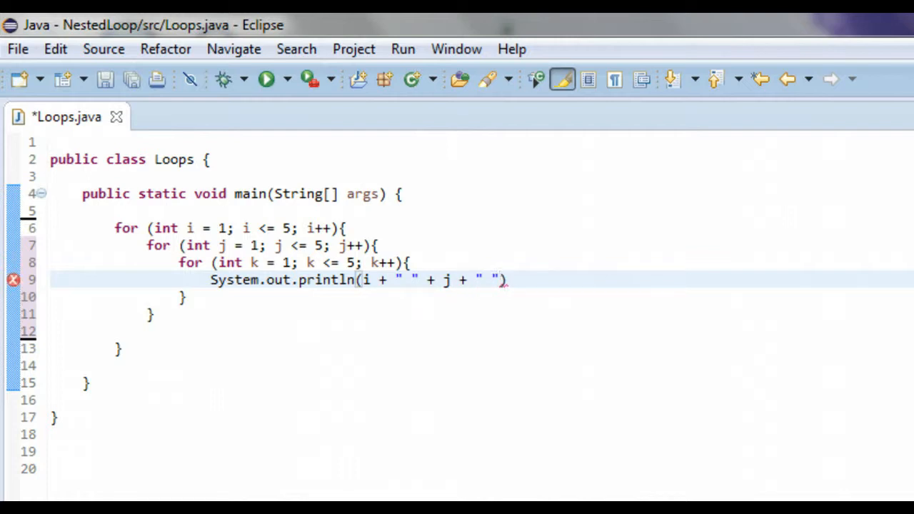
type("+")
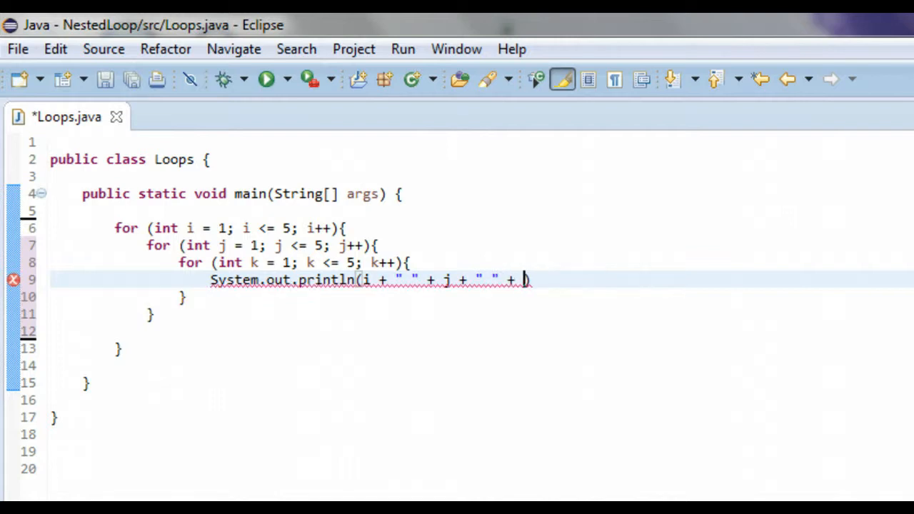
type("k")
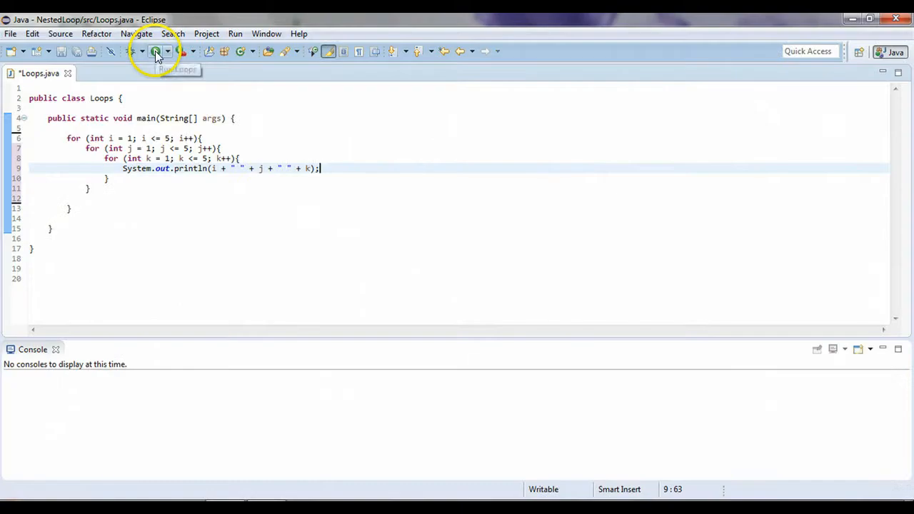
left_click(156, 52)
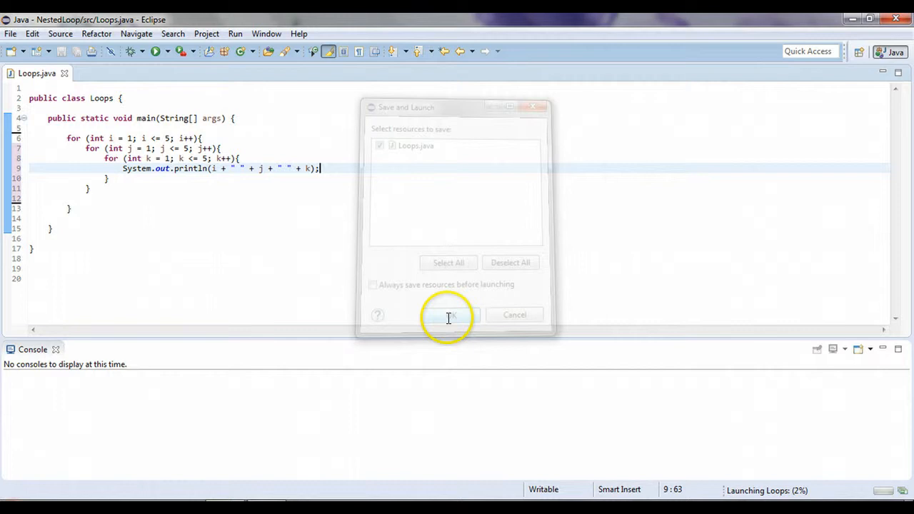
left_click(448, 316)
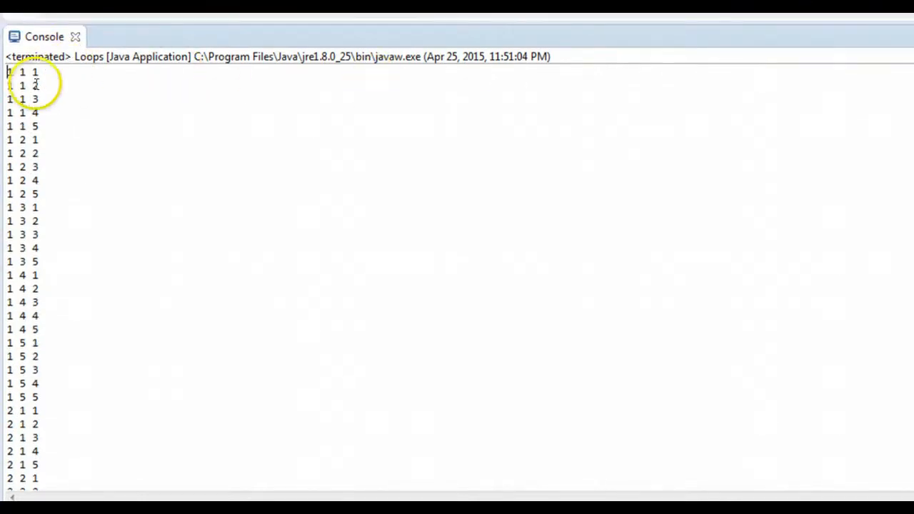
mouse_move(248, 26)
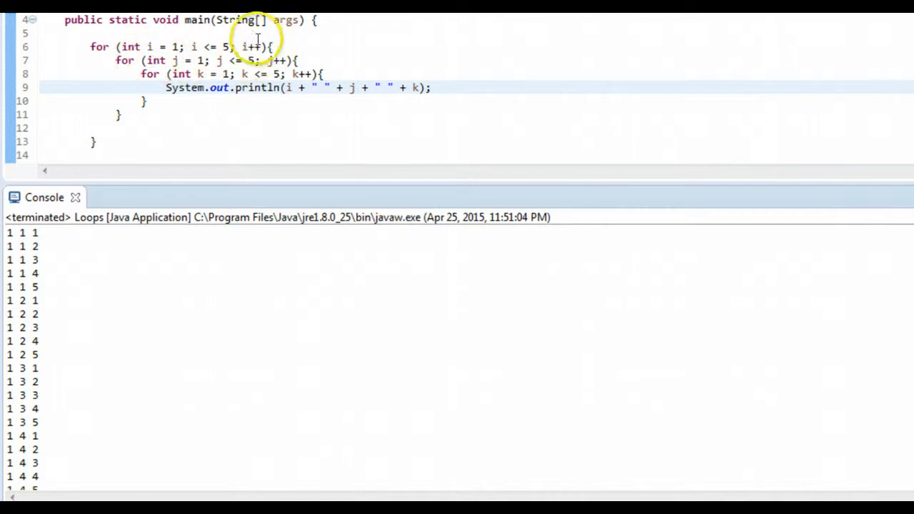
mouse_move(294, 183)
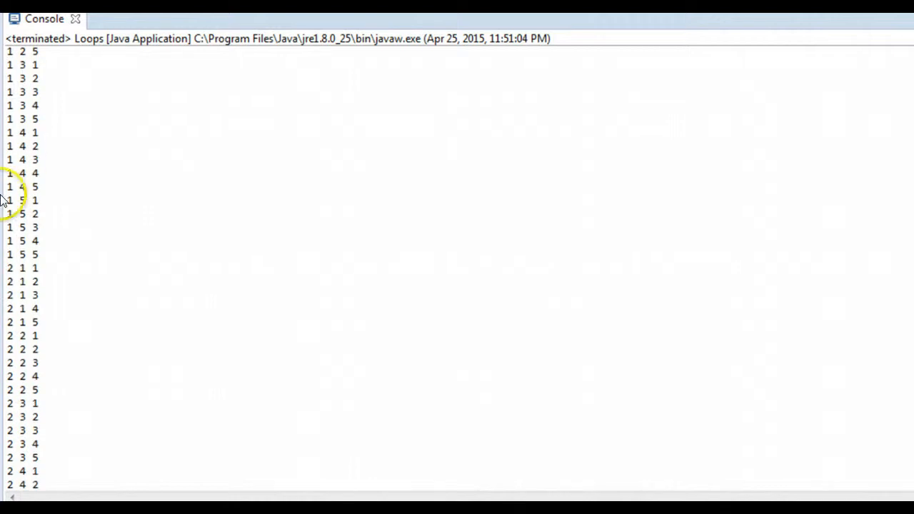
scroll("down", 3)
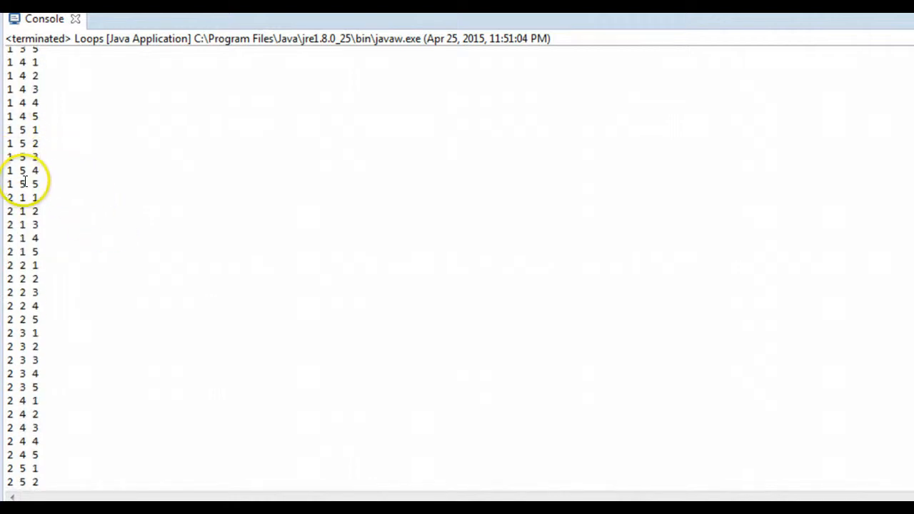
scroll("up", 3)
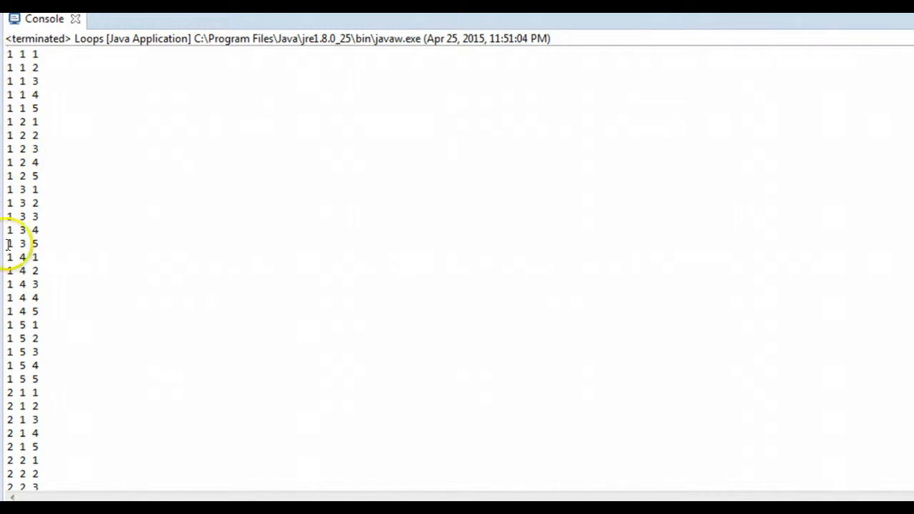
scroll("down", 3)
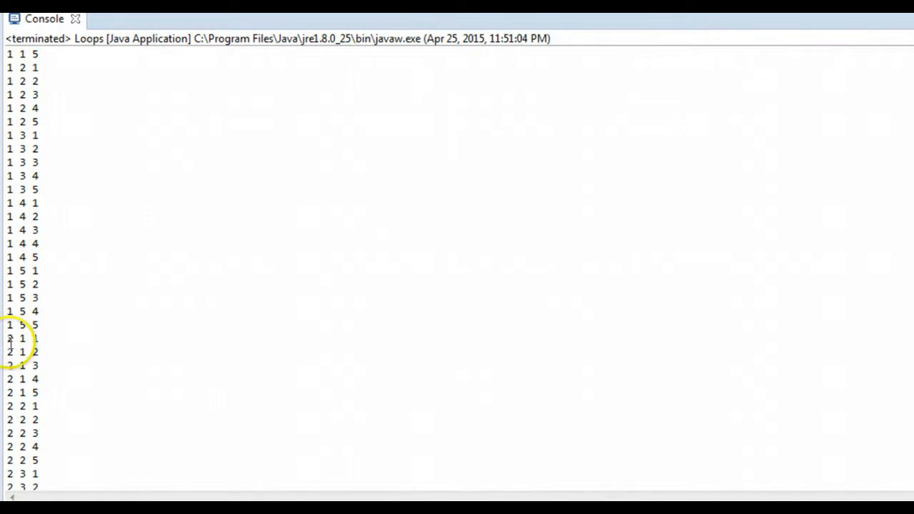
scroll("down", 3)
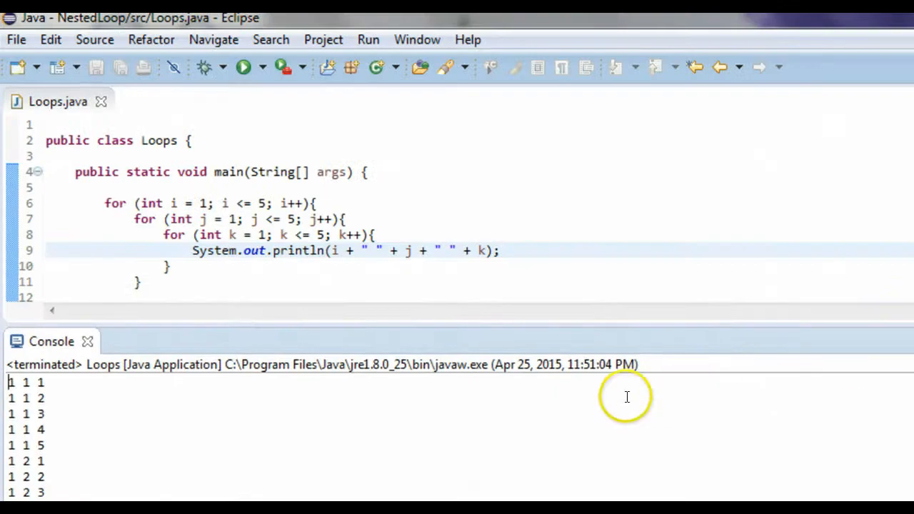
mouse_move(360, 330)
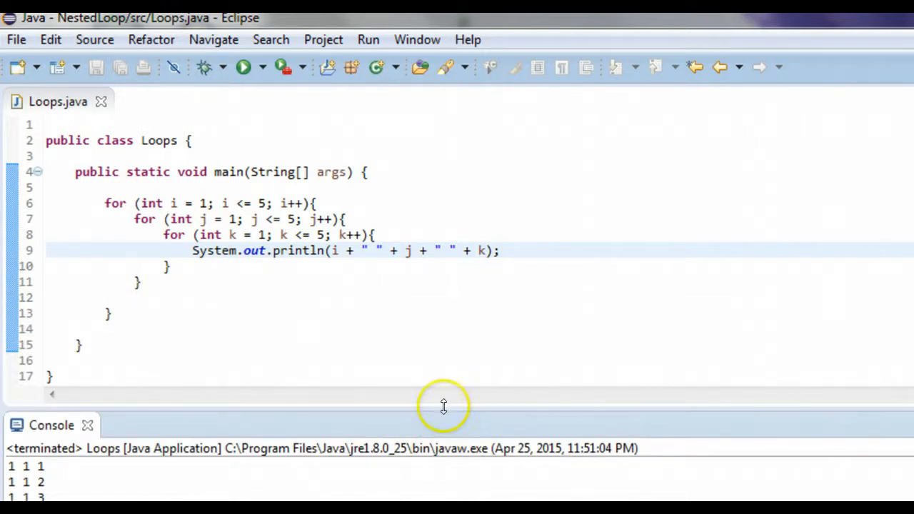
Drag the console border down so more of the Loops code is visible
left_click_drag(443, 406, 443, 442)
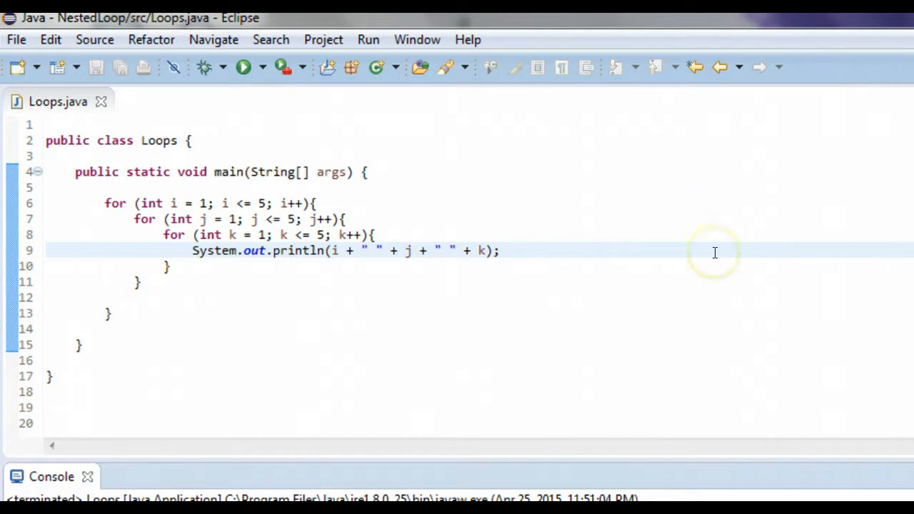
mouse_move(434, 224)
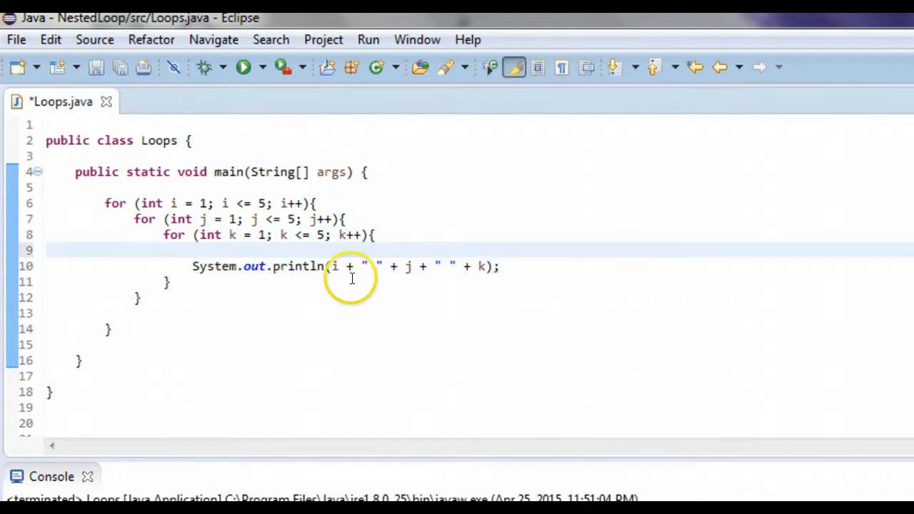
Write for (int l = 1; l <= 5; l++){ around the print statement
type("for")
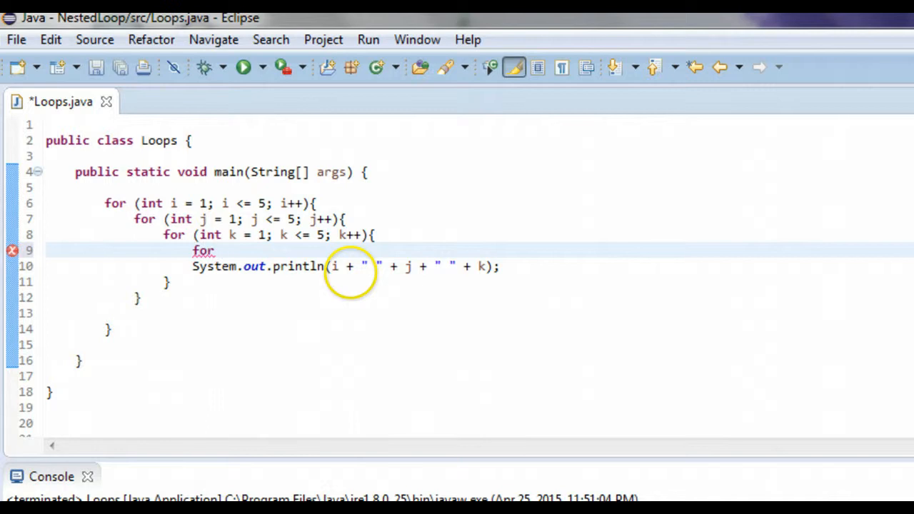
type("(int")
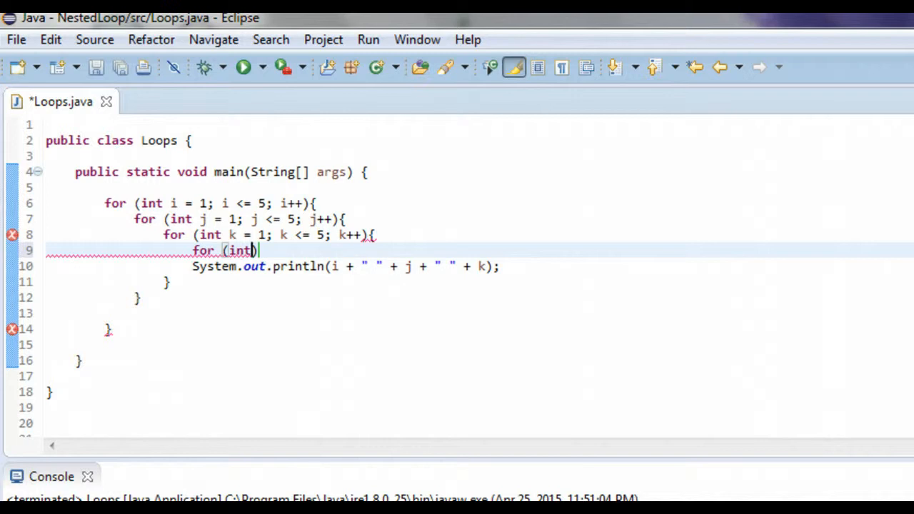
type("l")
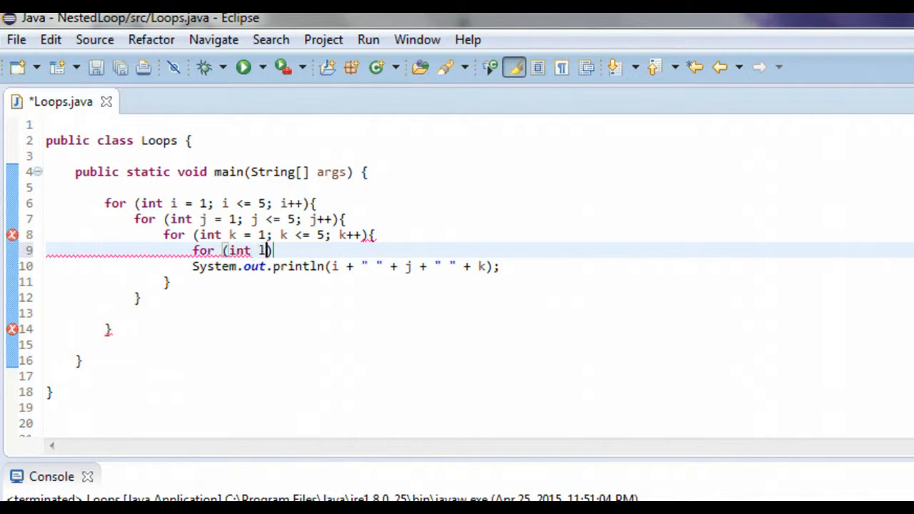
type("= 1")
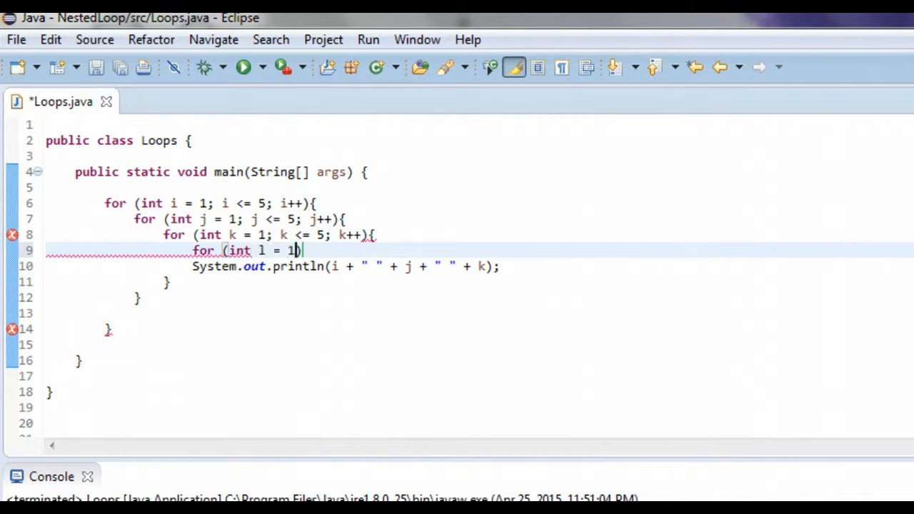
type(";")
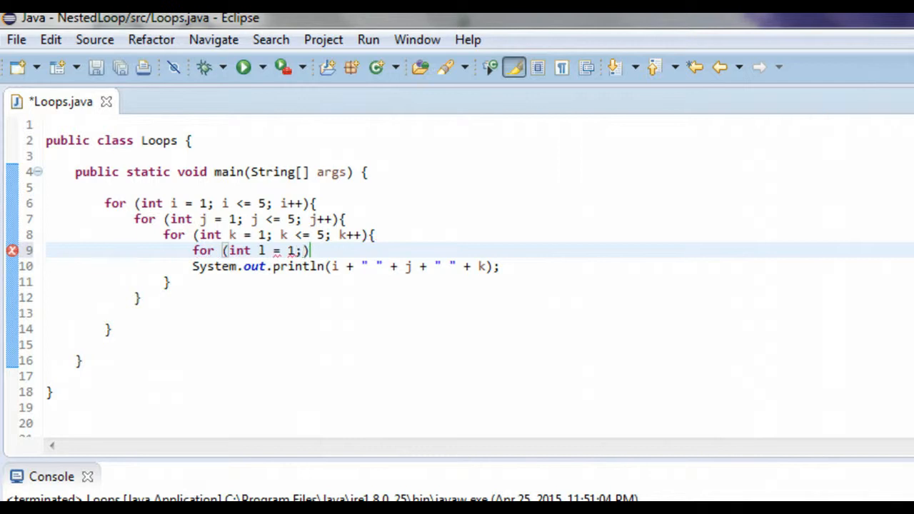
type("l)")
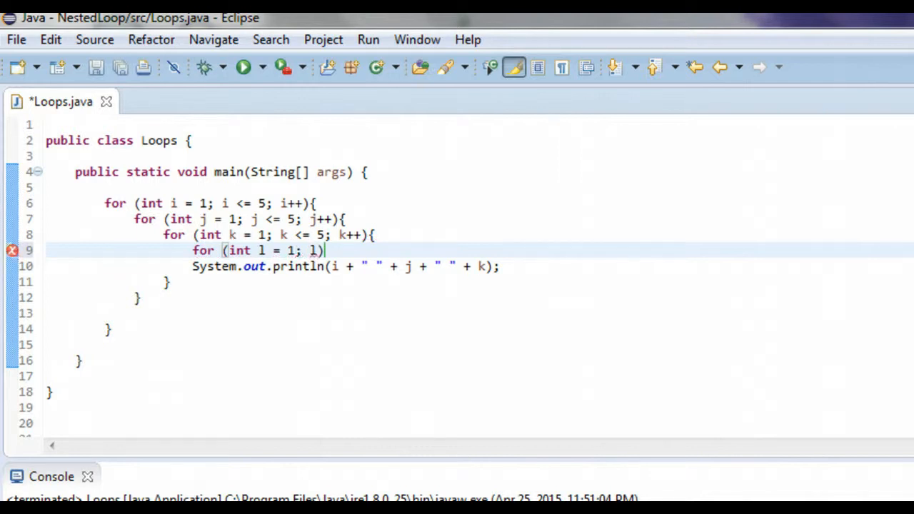
type("<")
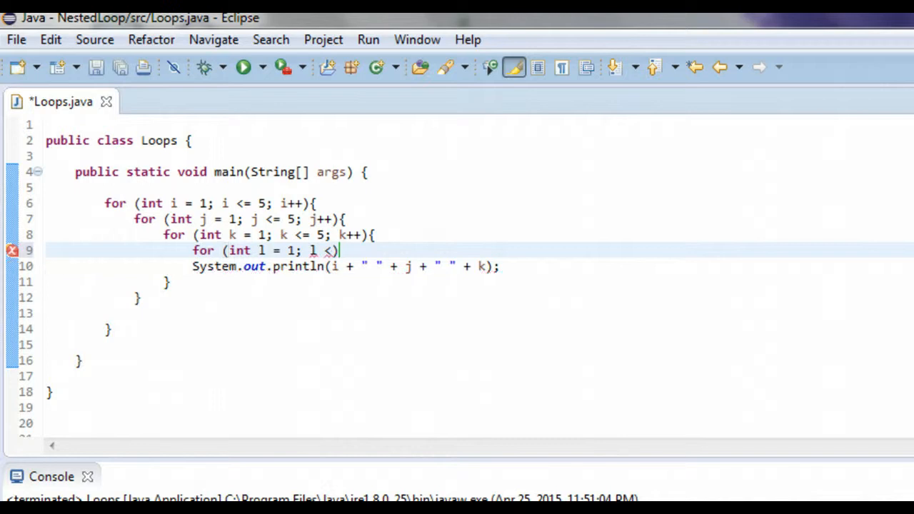
type("=")
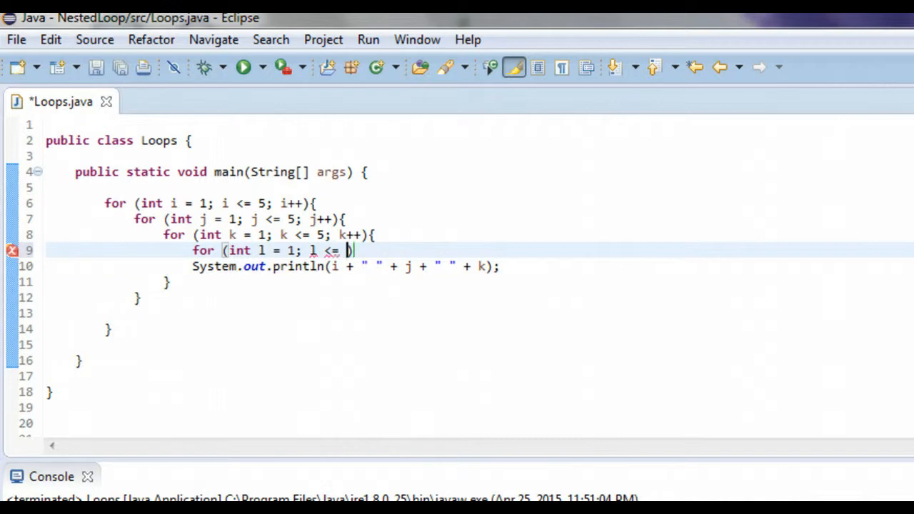
type("5)")
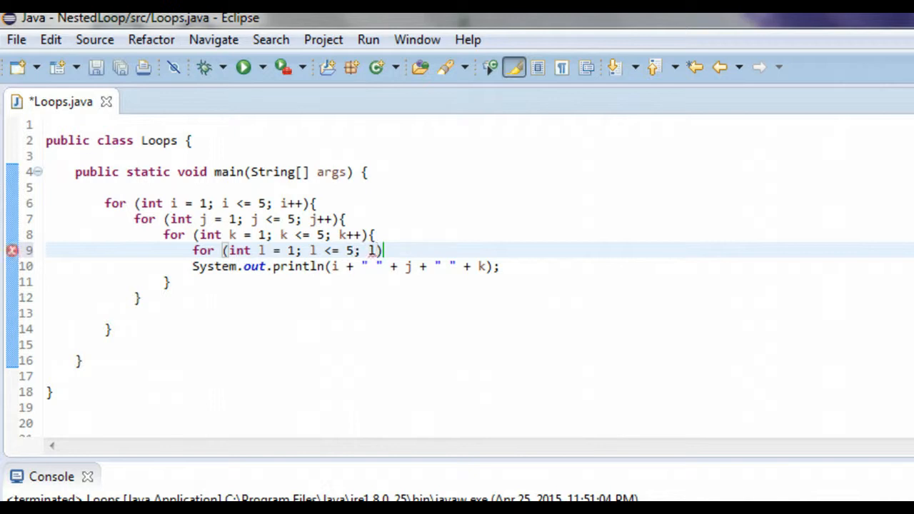
type("++")
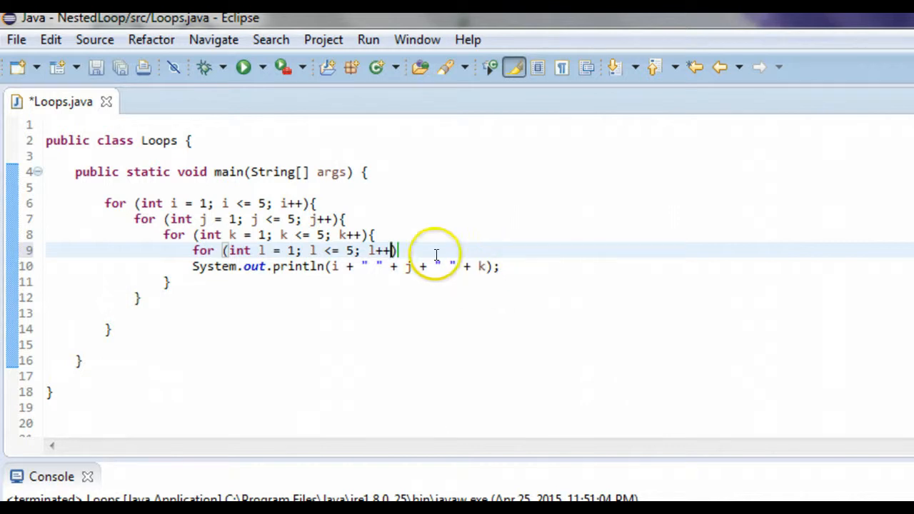
type("{")
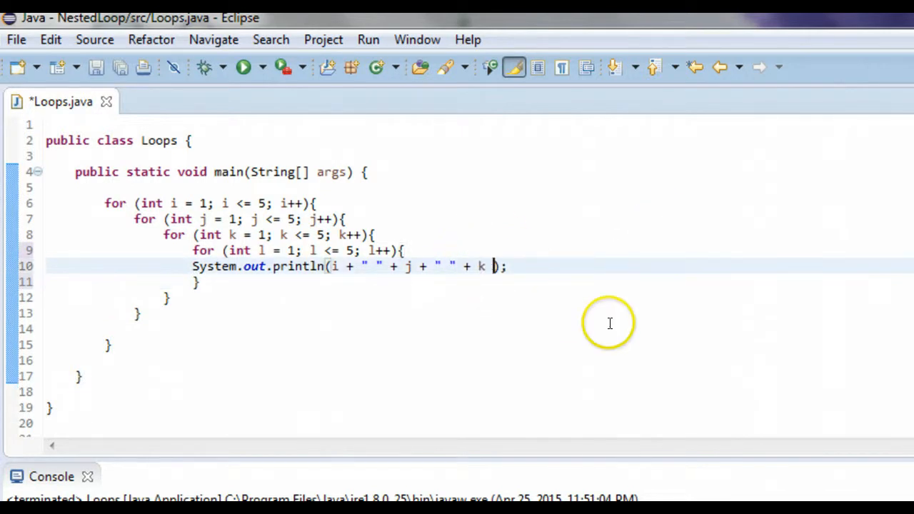
Extend the println arguments with + " " + l
type("+")
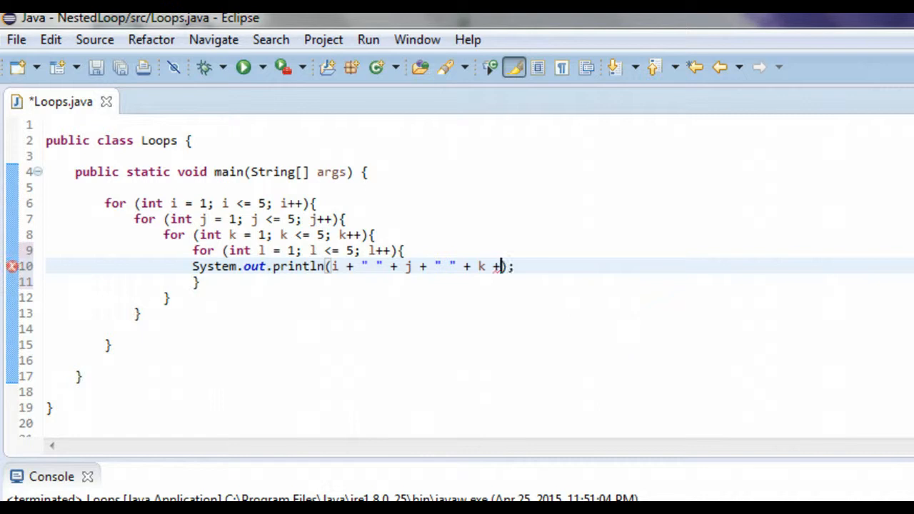
type("\"")
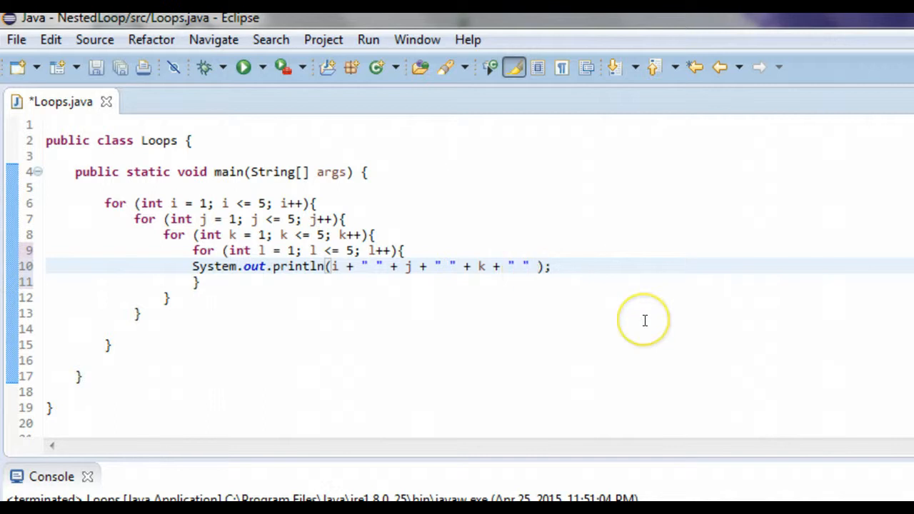
type("+l")
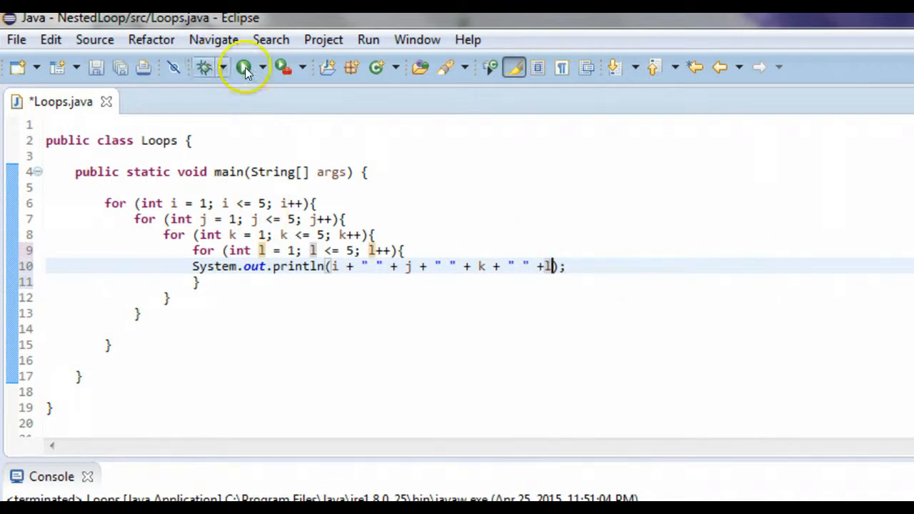
Save and run Loops, scrolling the console through rows up to 5 5 5 4
left_click(243, 67)
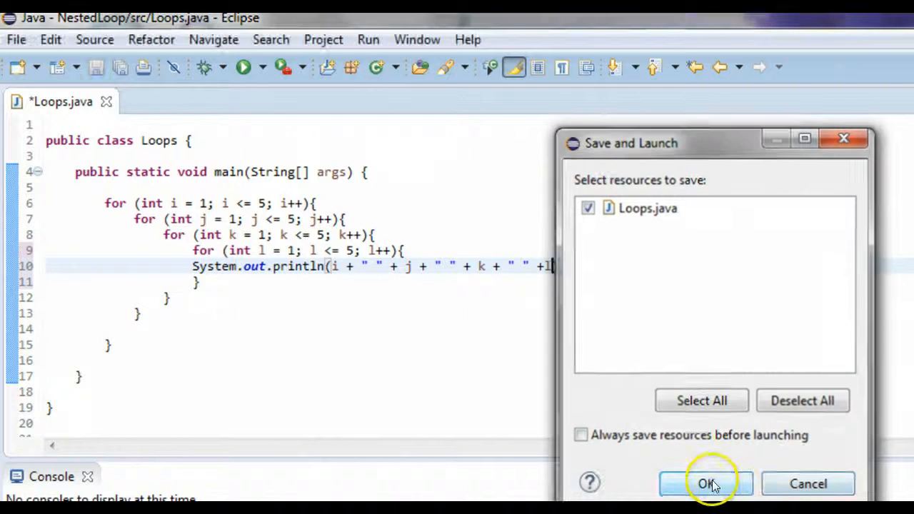
left_click(705, 483)
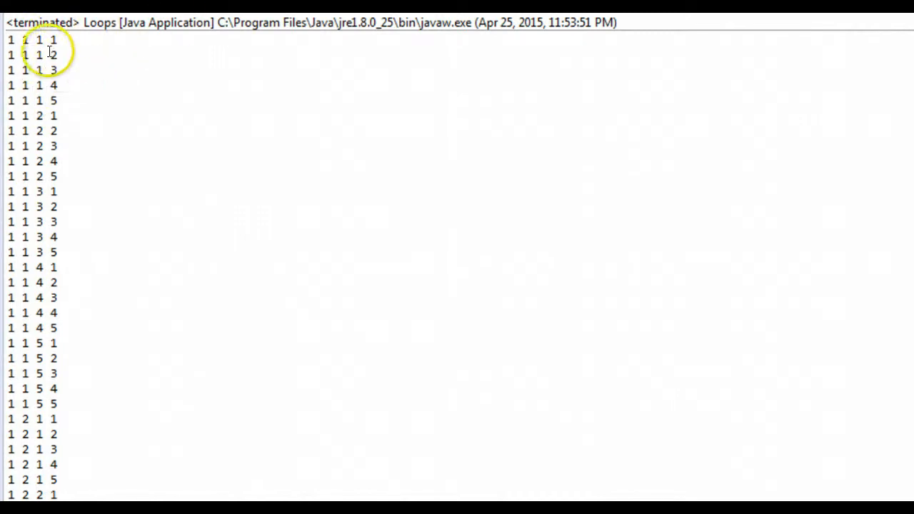
mouse_move(32, 86)
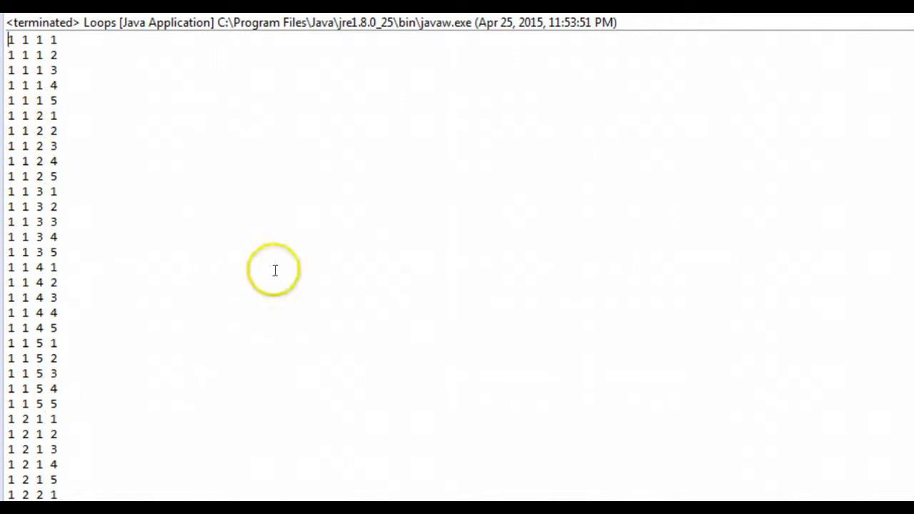
scroll("down", 3)
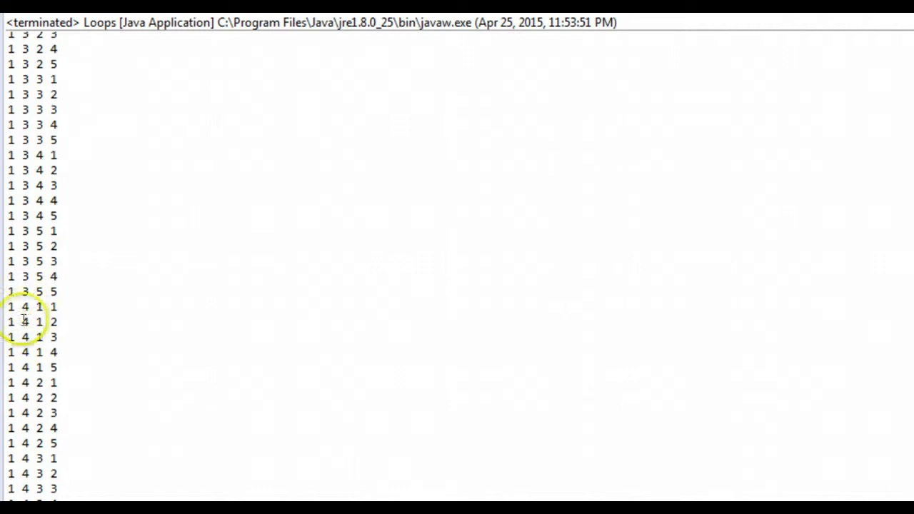
scroll("down", 3)
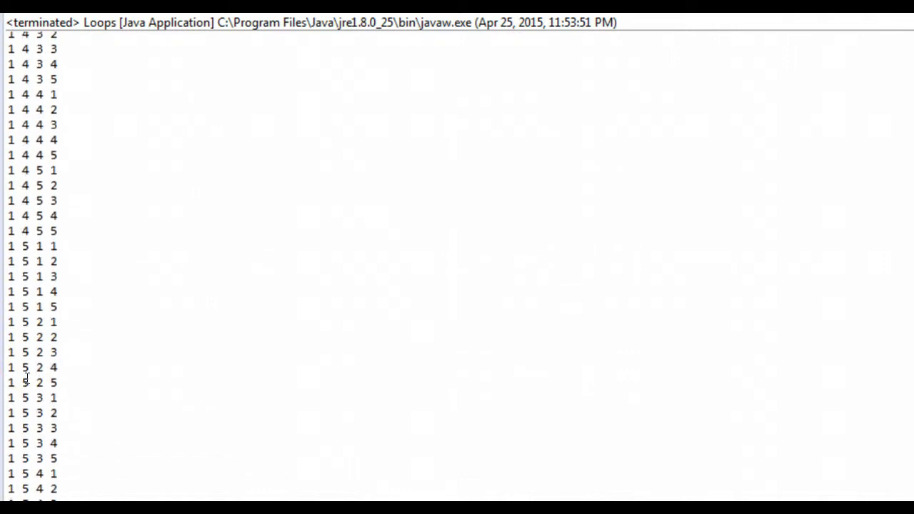
scroll("down", 3)
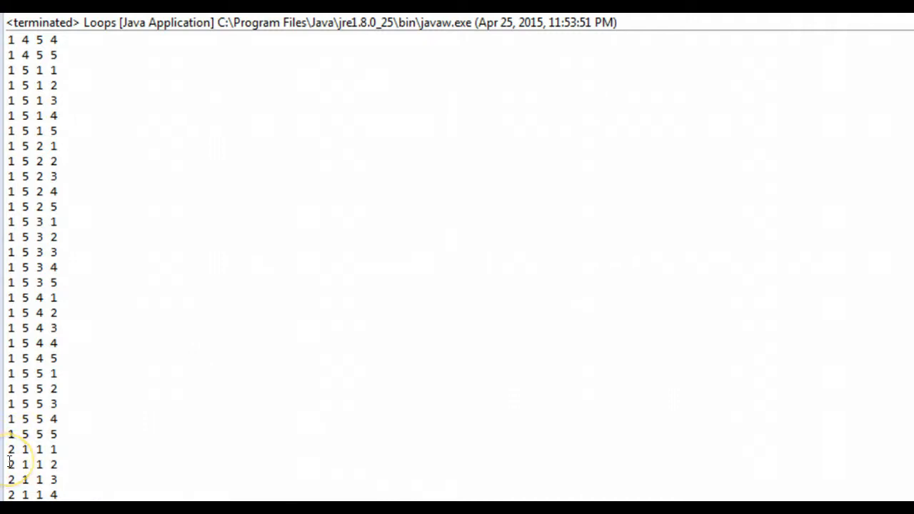
scroll("down", 3)
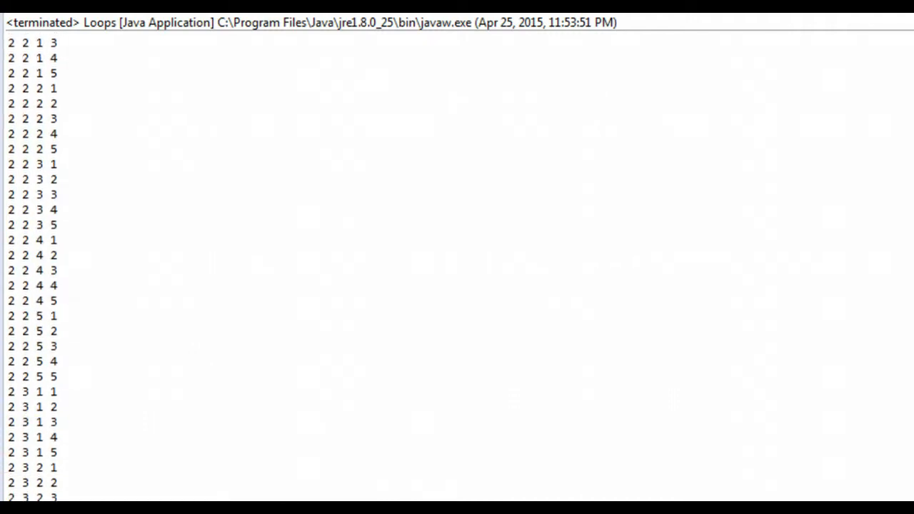
scroll("down", 3)
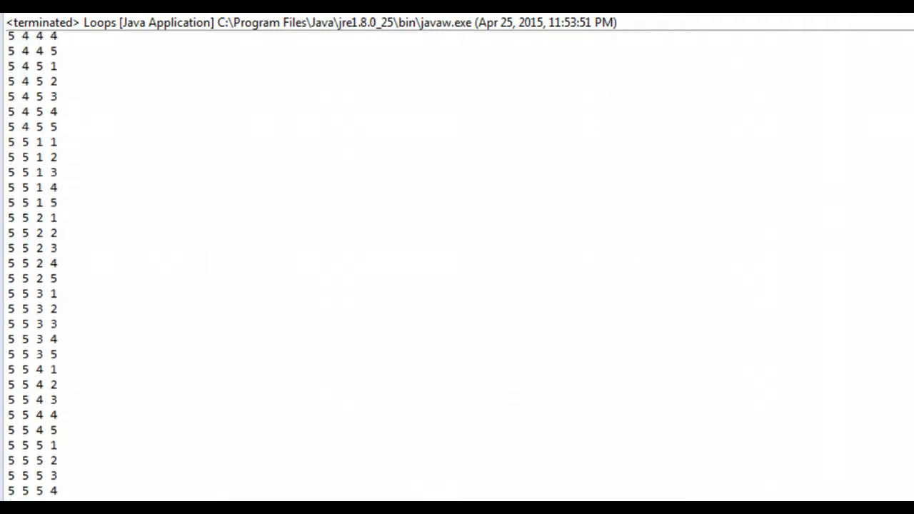